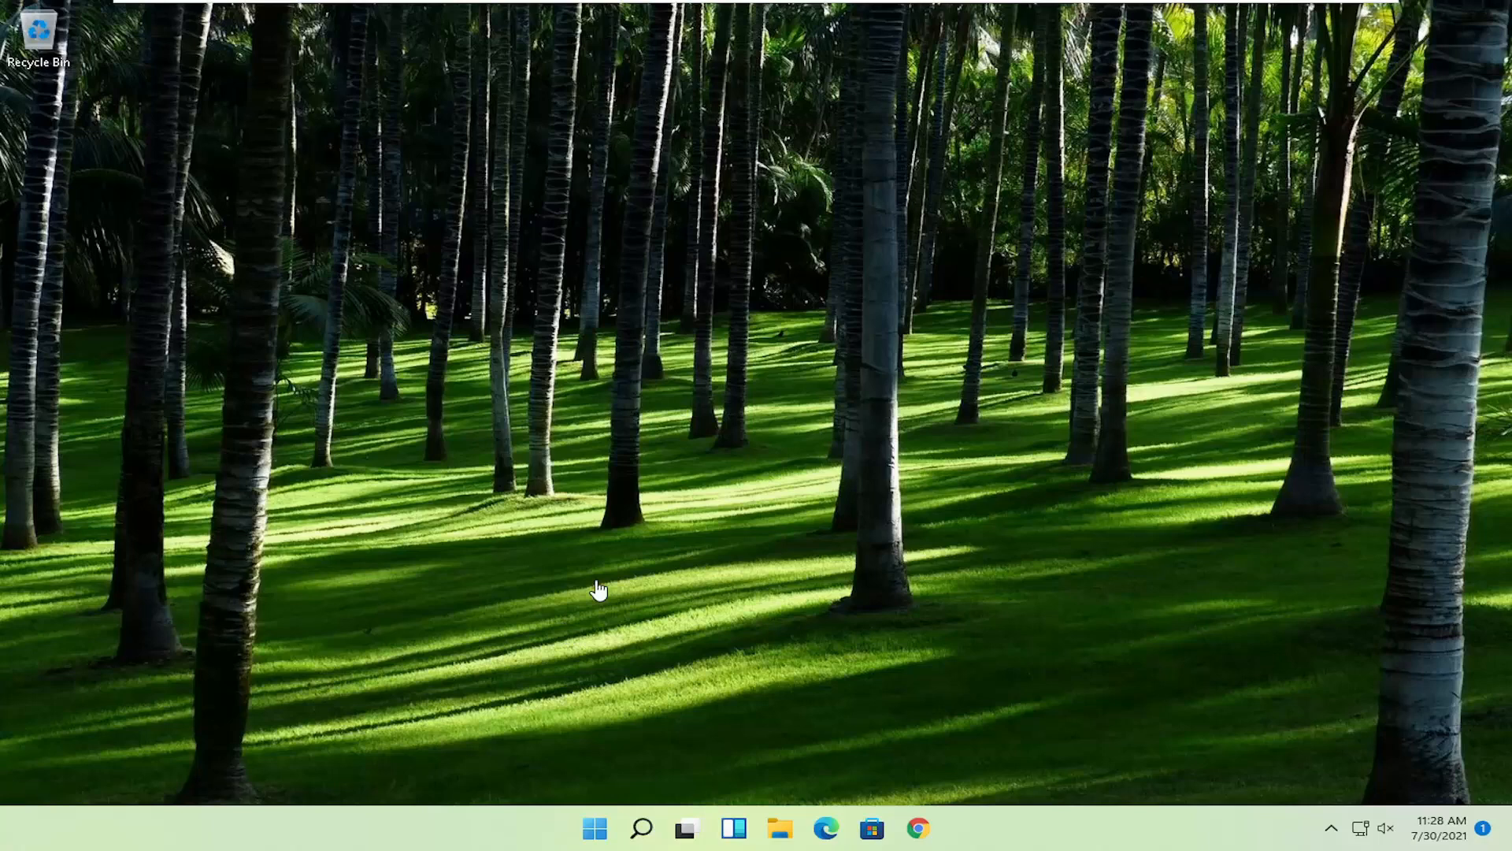
- Search Start for regedit and launch Registry Editor as administrator
{"action": "left_click", "coordinate": [594, 828]}
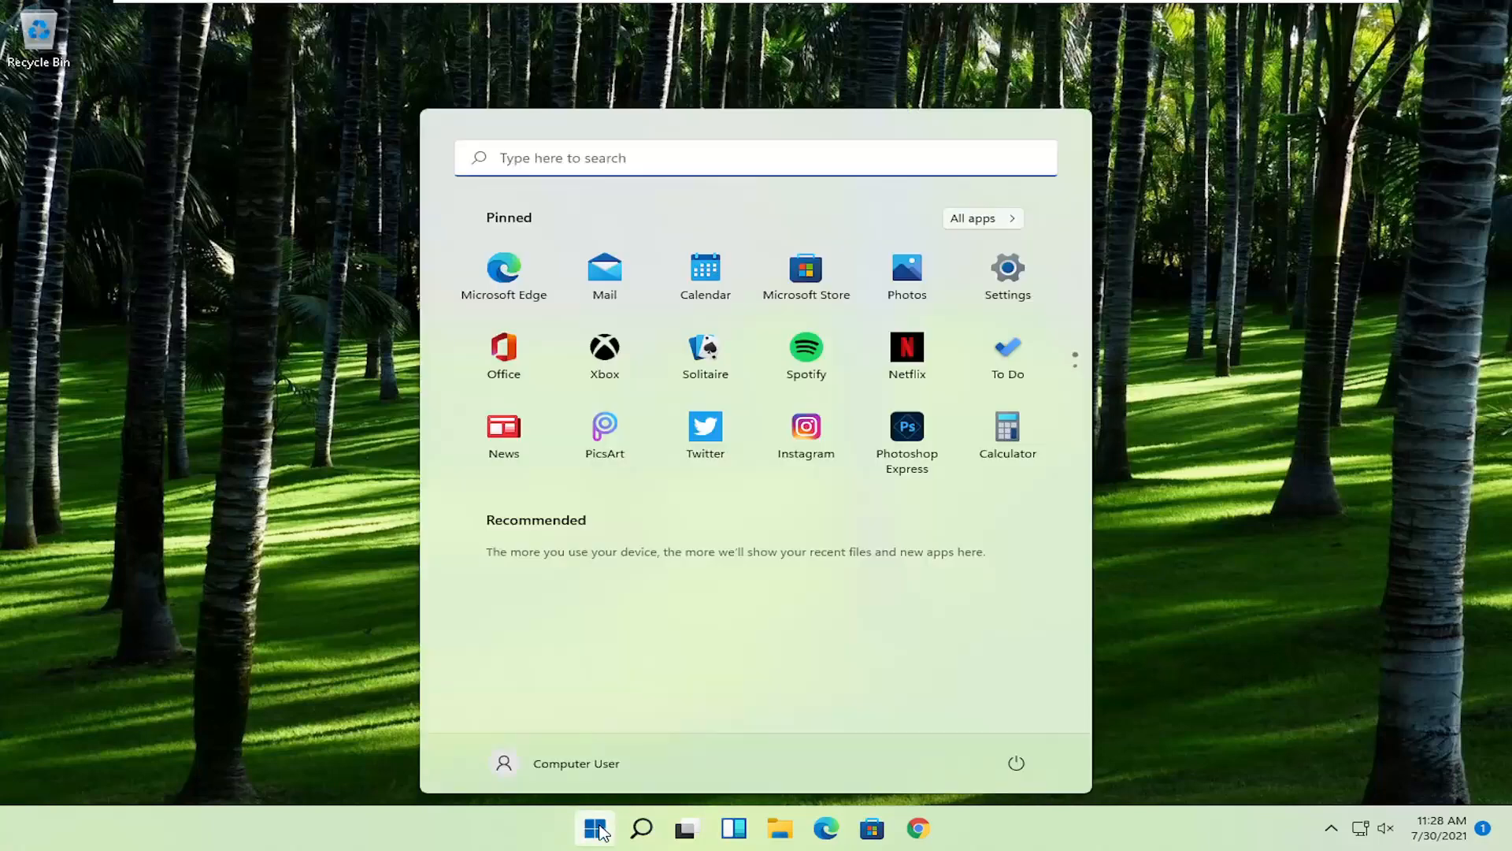
{"action": "type", "text": "regedit"}
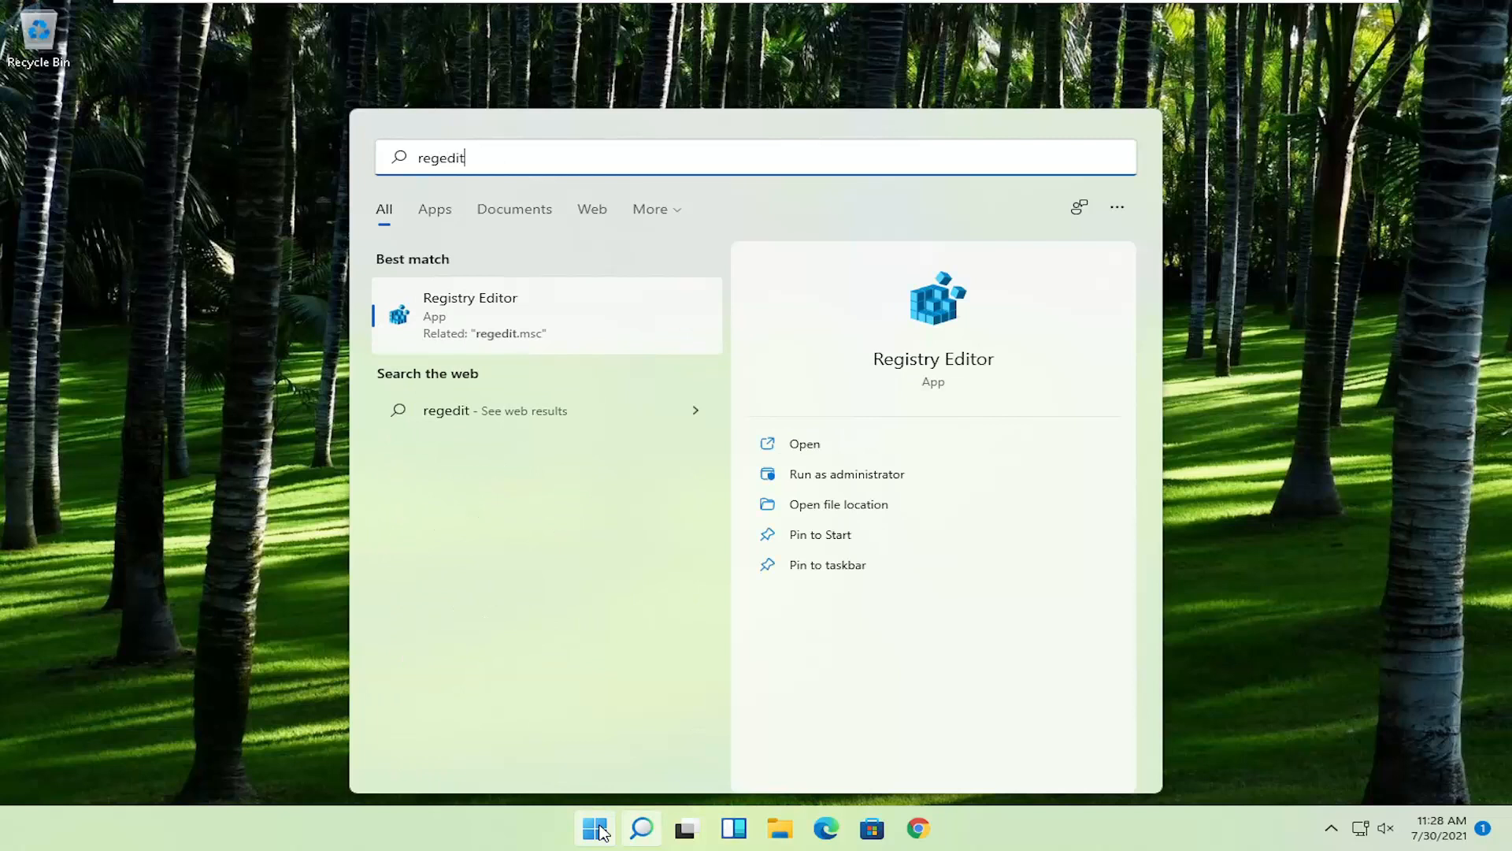
{"action": "mouse_move", "coordinate": [456, 377]}
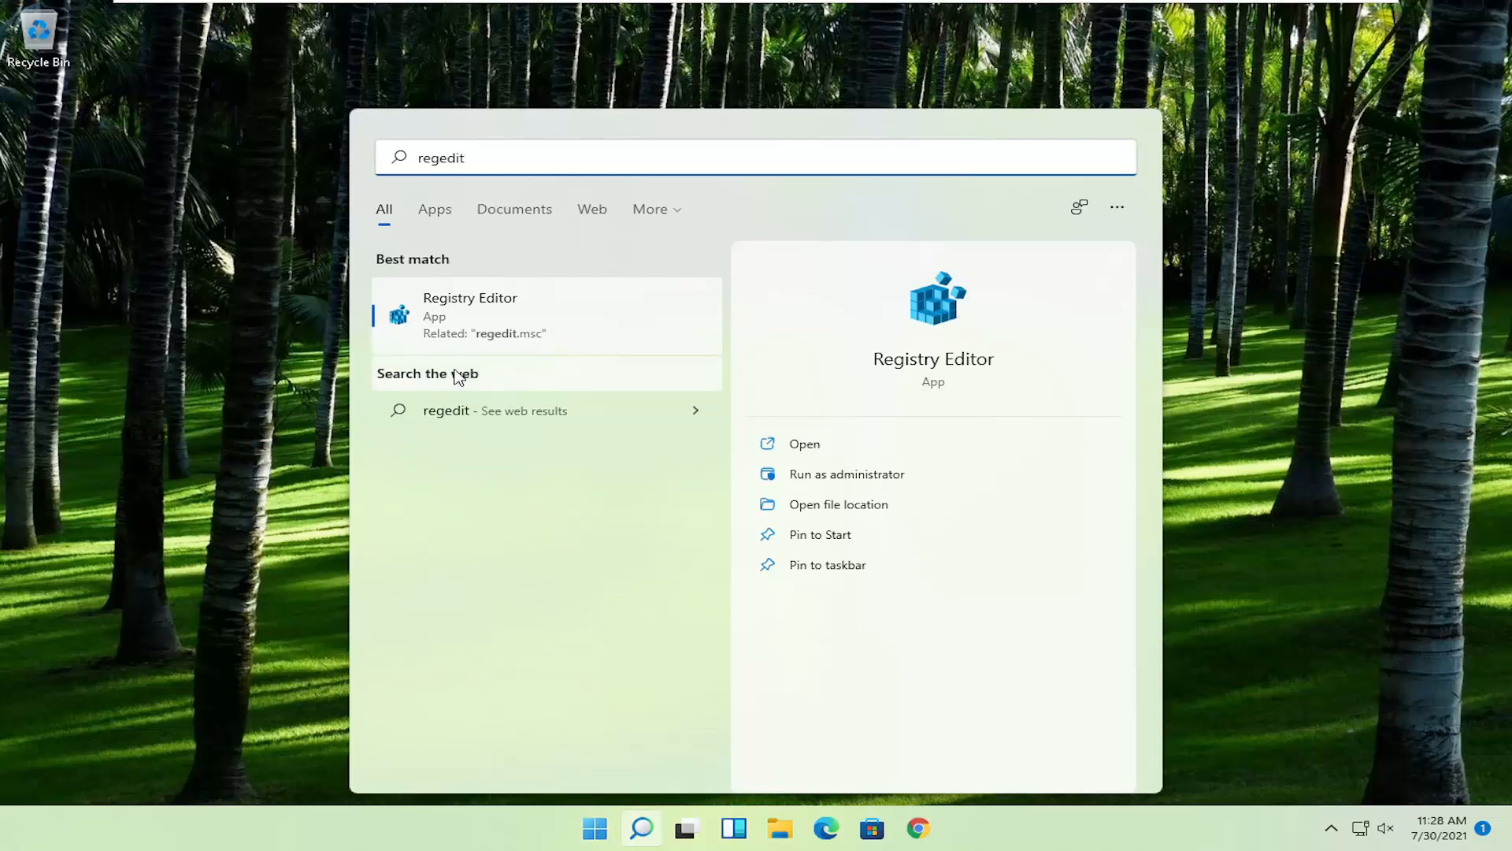
{"action": "right_click", "coordinate": [469, 315]}
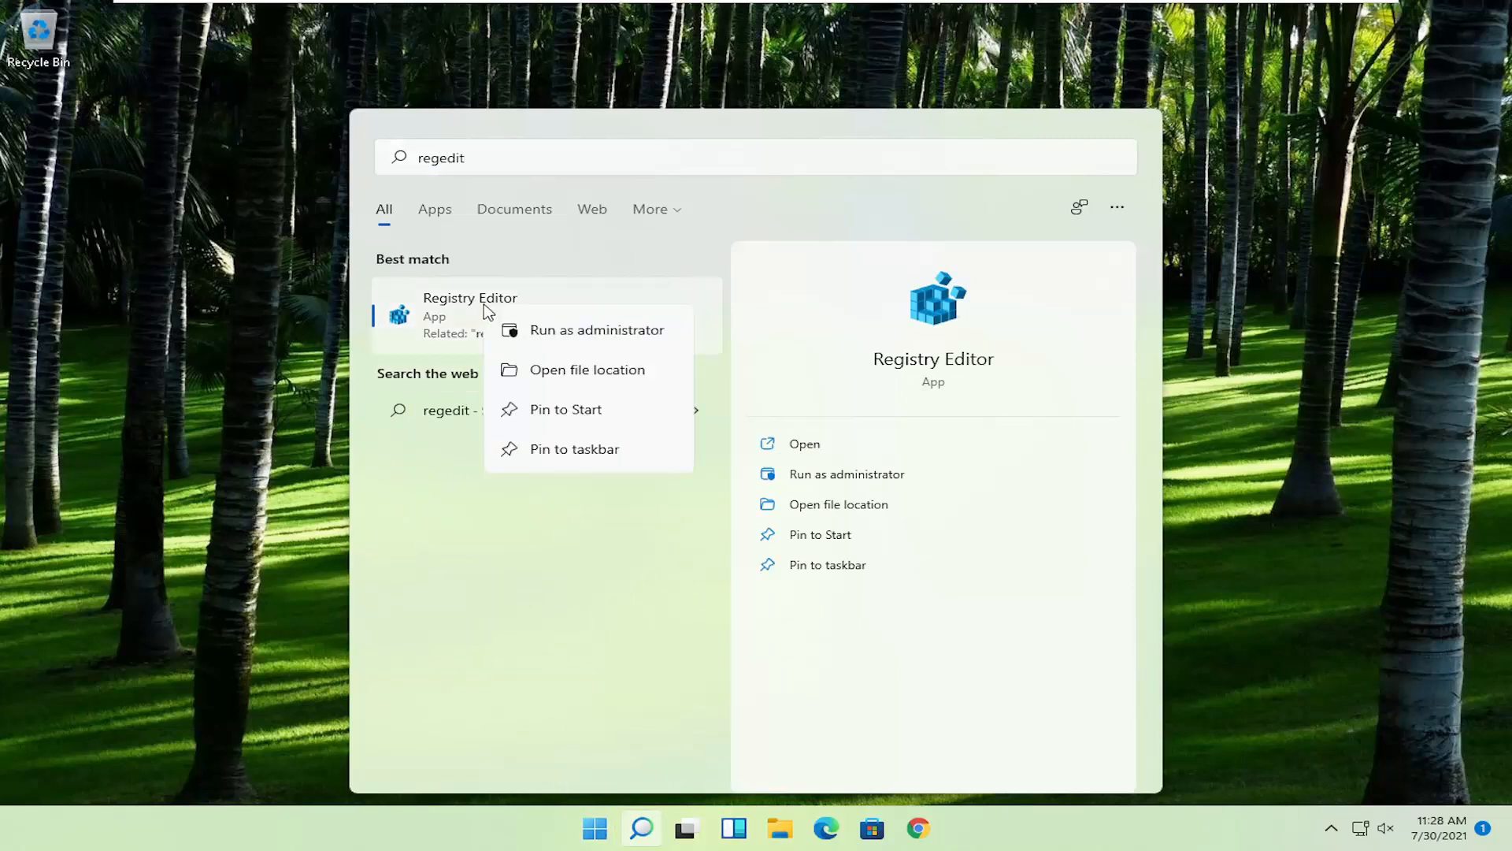
{"action": "left_click", "coordinate": [596, 330]}
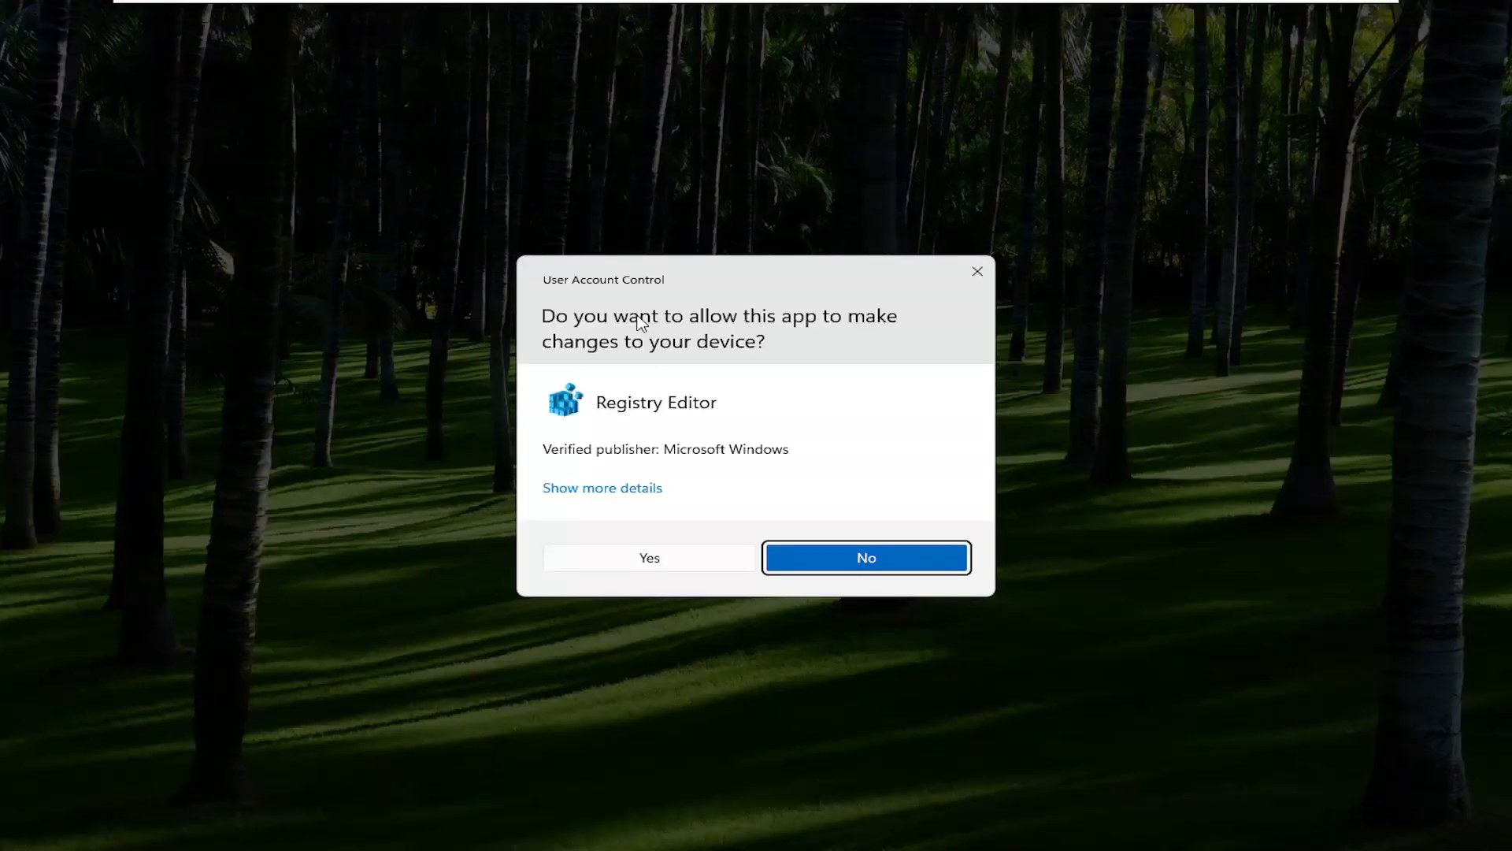
- Approve the UAC prompt, then browse File > Import to Desktop and cancel without importing
{"action": "left_click", "coordinate": [650, 557]}
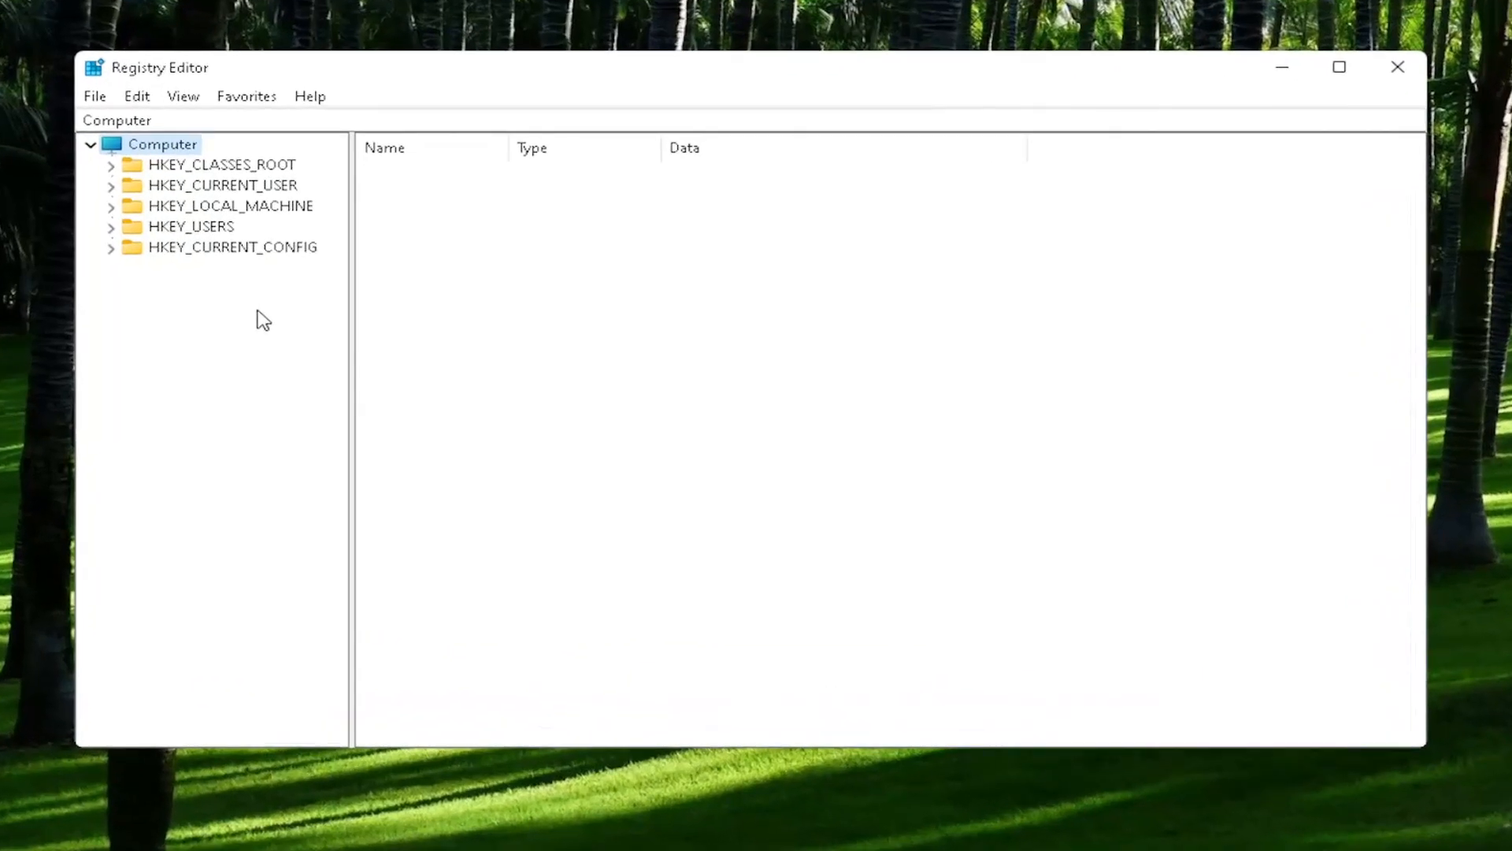
{"action": "mouse_move", "coordinate": [100, 99]}
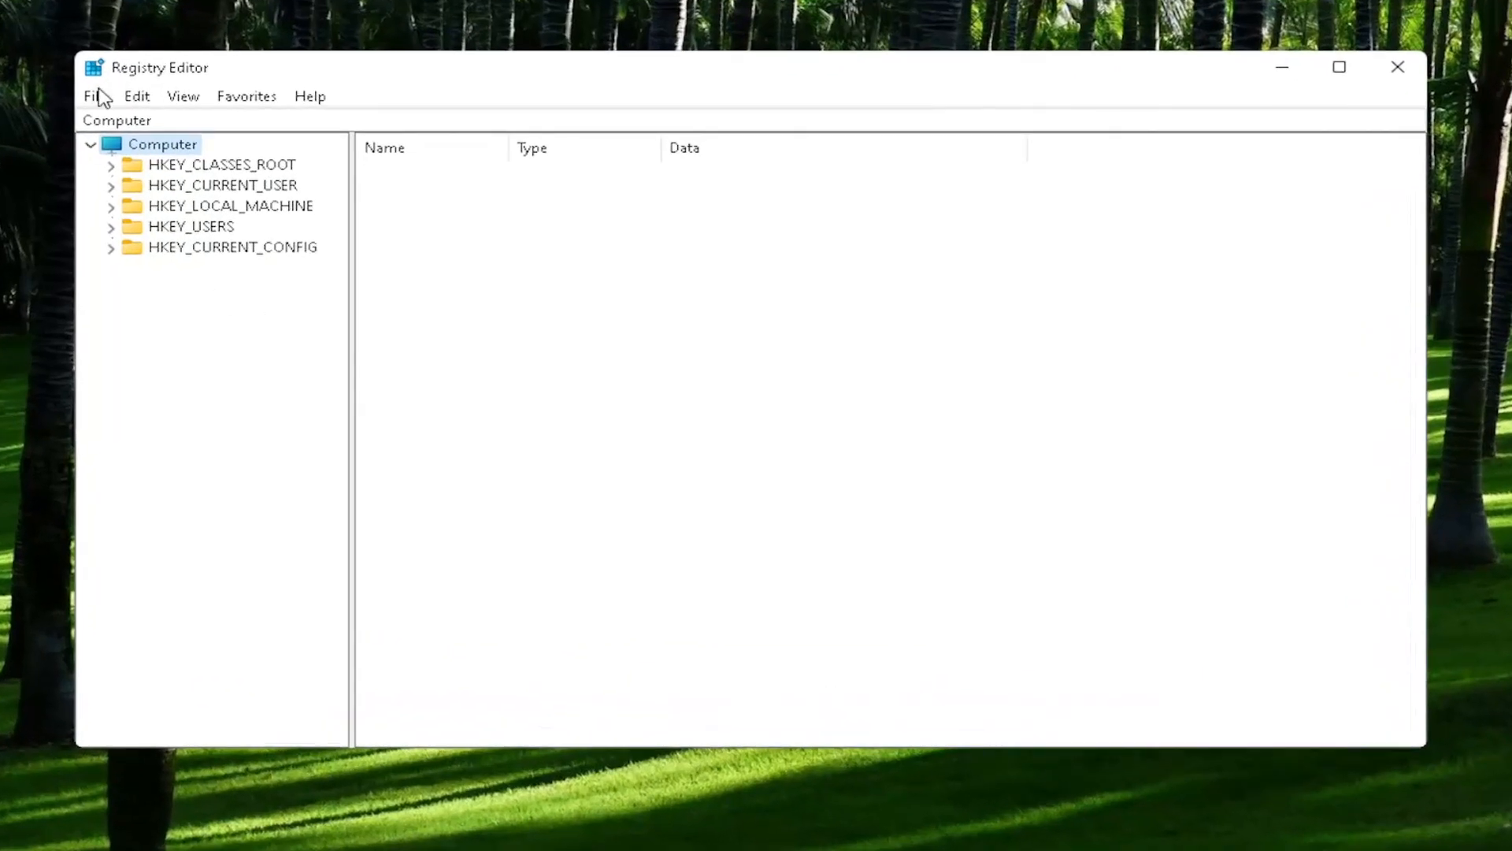
{"action": "left_click", "coordinate": [94, 95]}
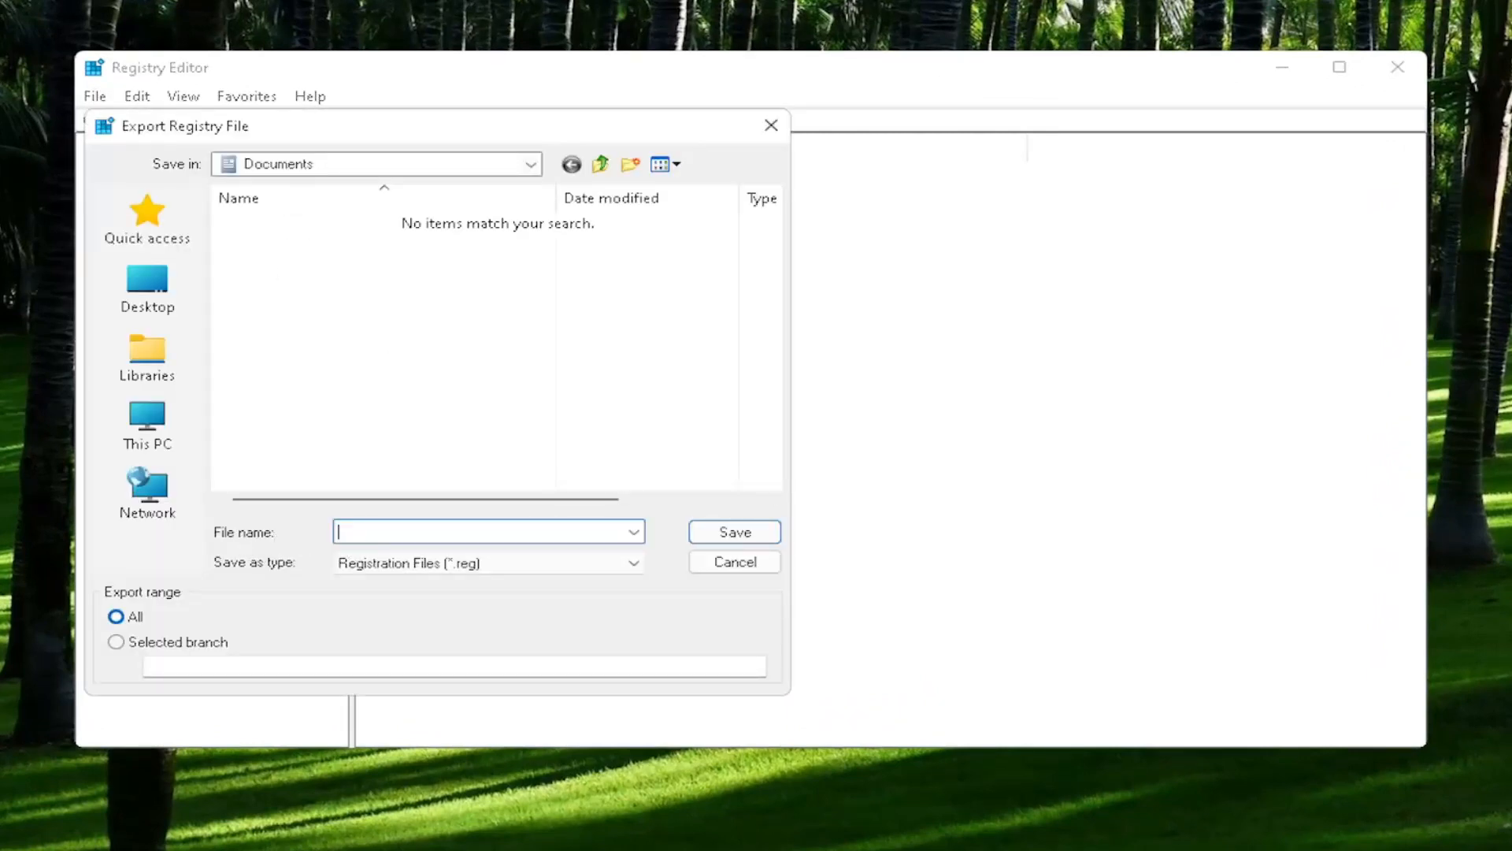
{"action": "mouse_move", "coordinate": [145, 637]}
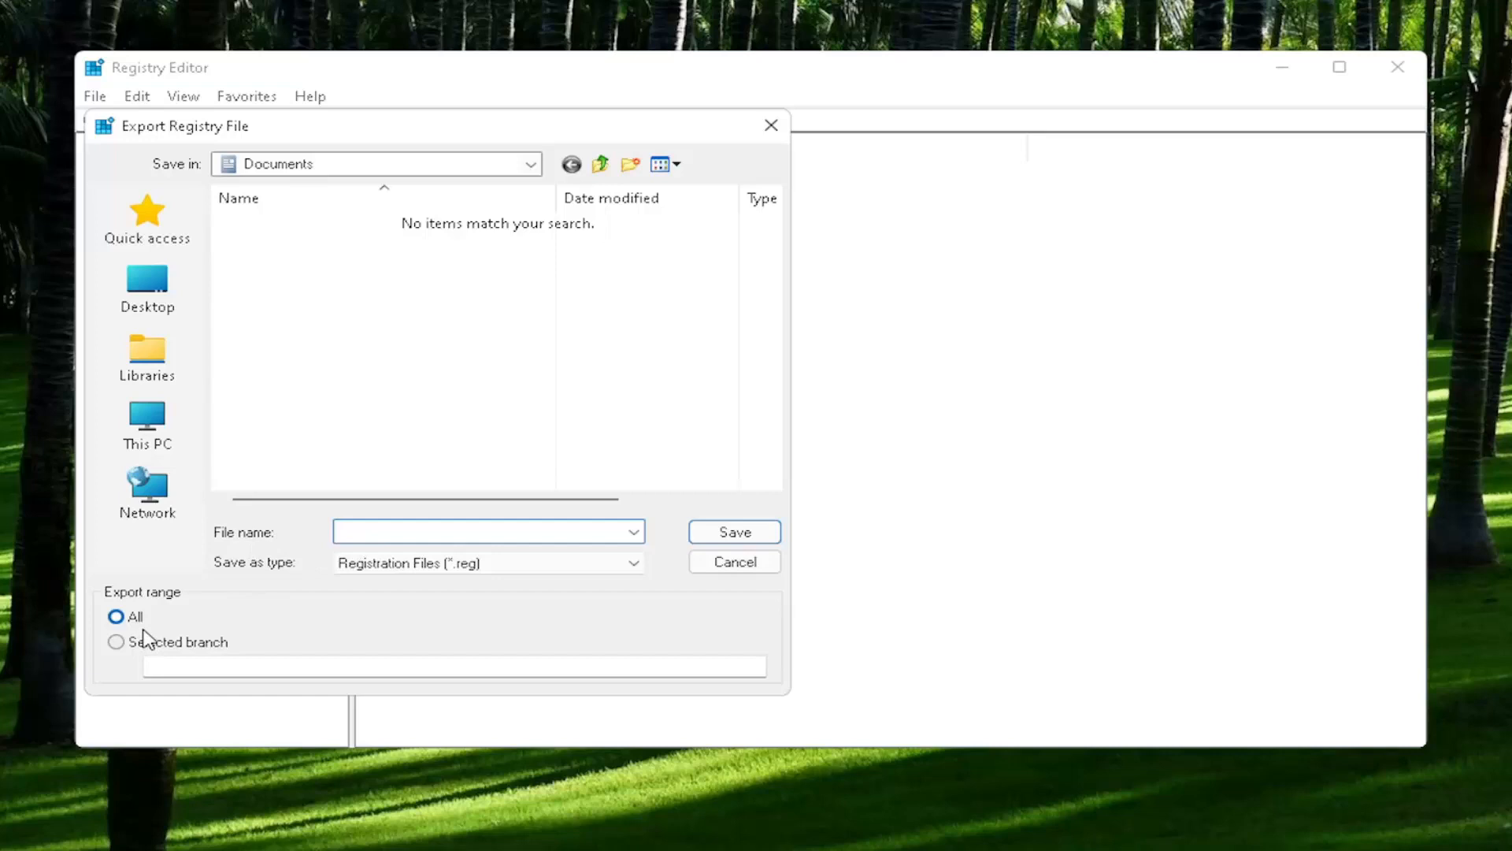
{"action": "mouse_move", "coordinate": [141, 553]}
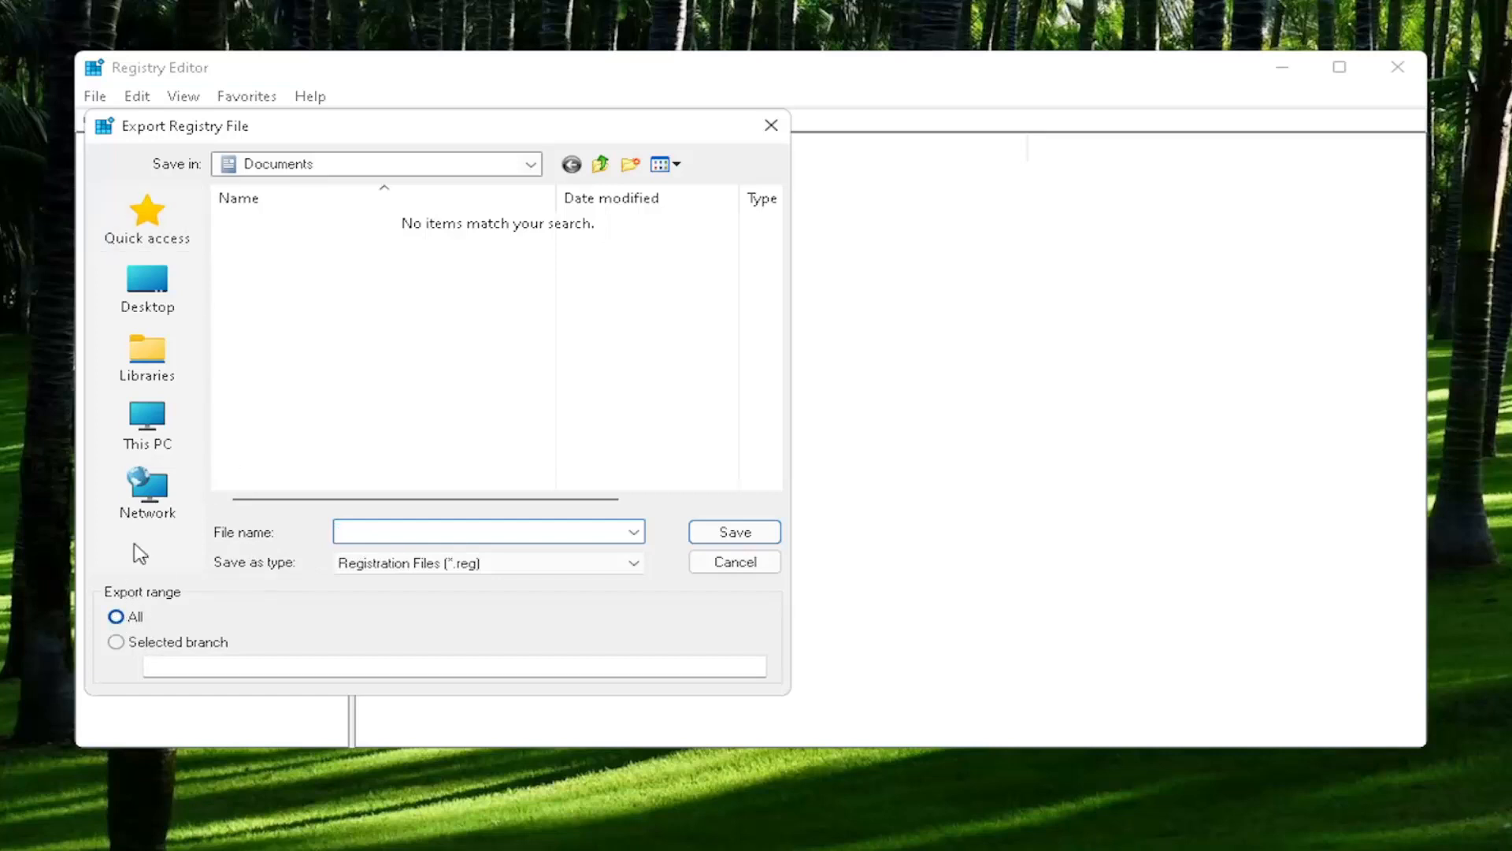
{"action": "mouse_move", "coordinate": [146, 284]}
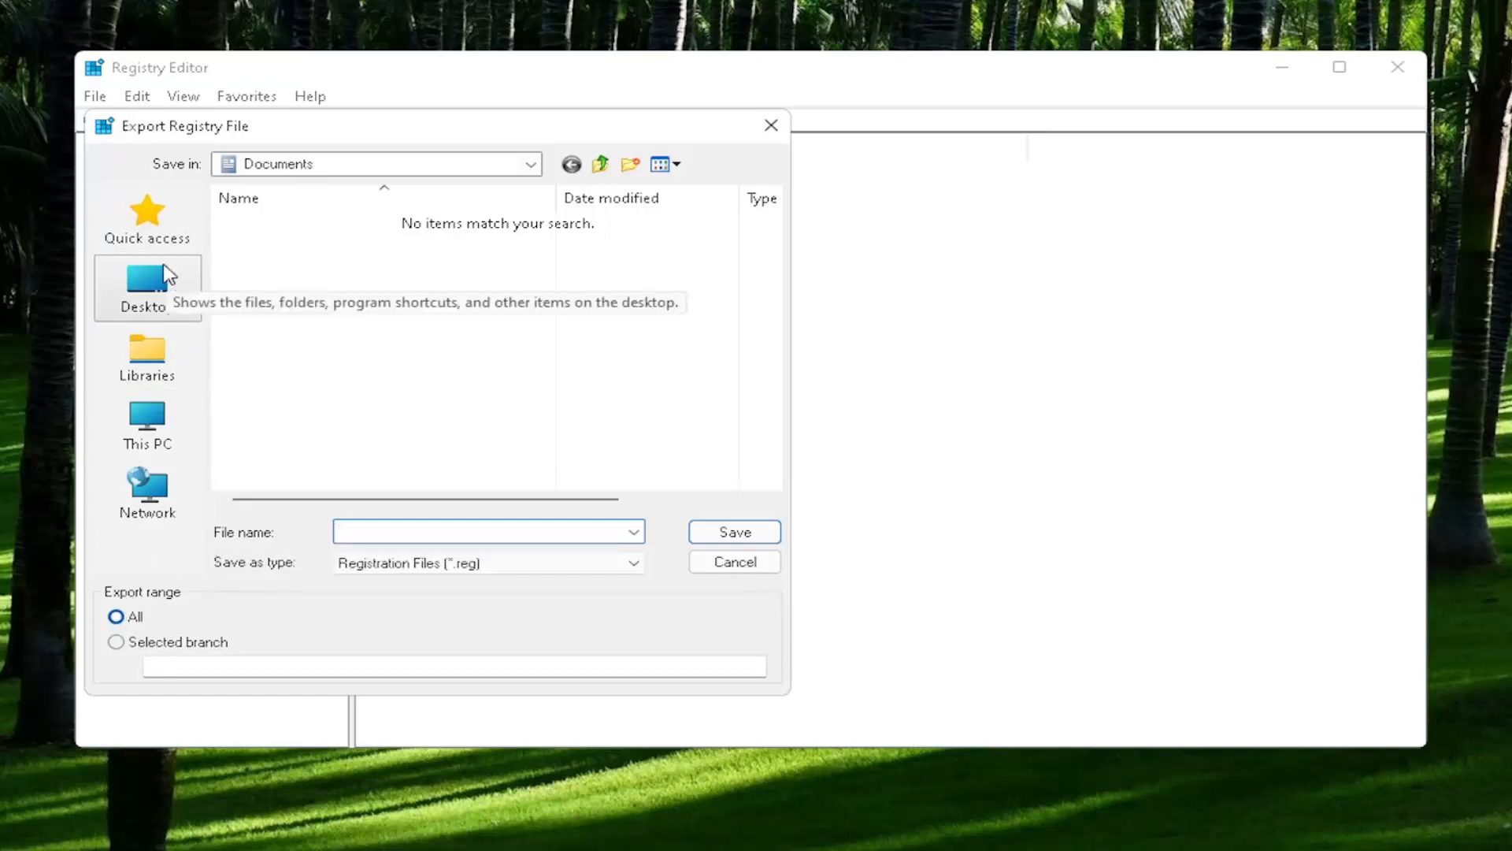
{"action": "mouse_move", "coordinate": [734, 561]}
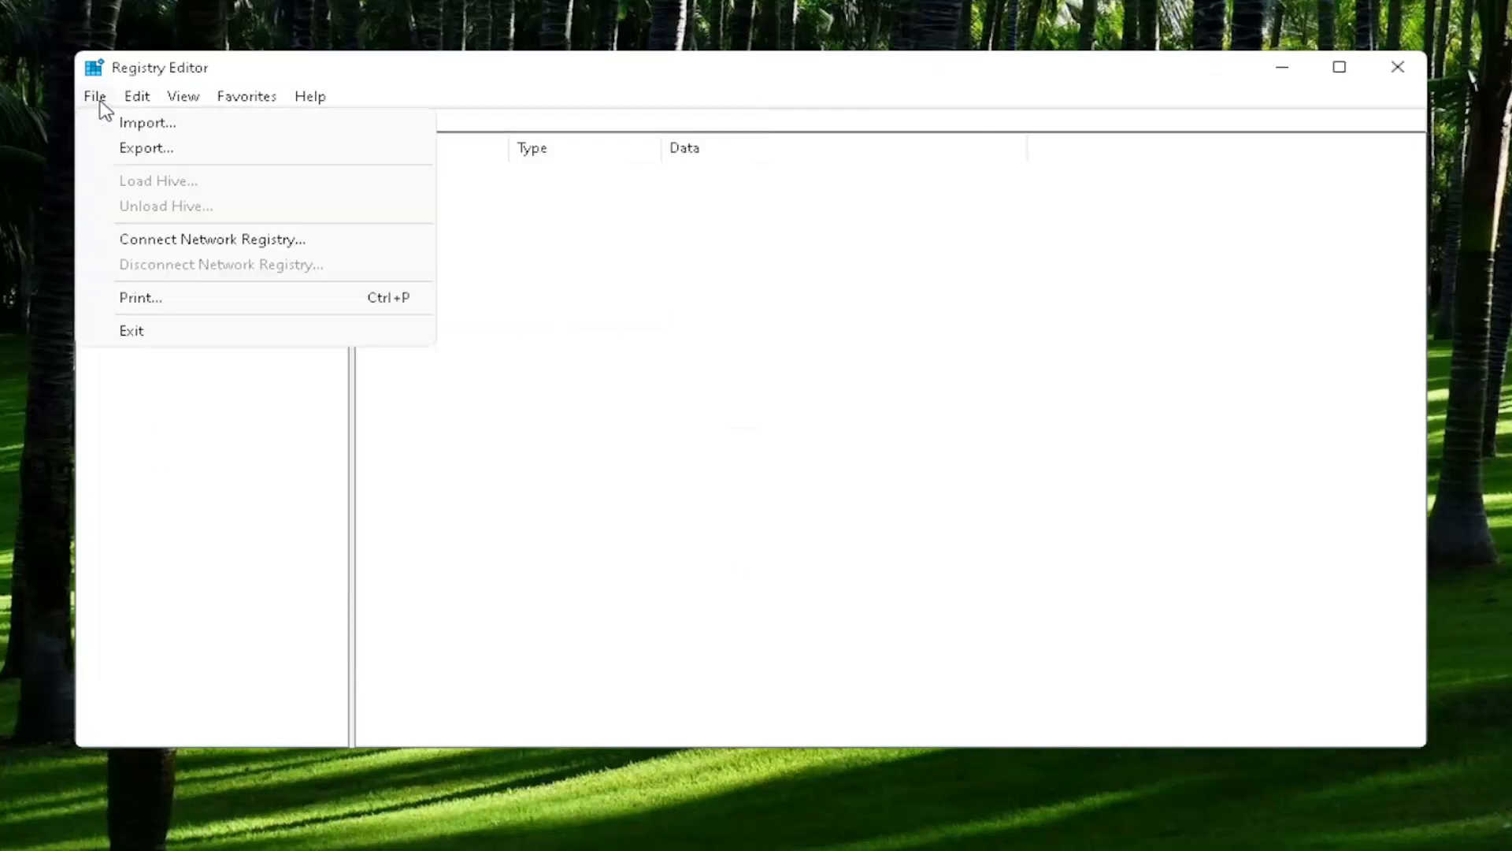
{"action": "left_click", "coordinate": [147, 122]}
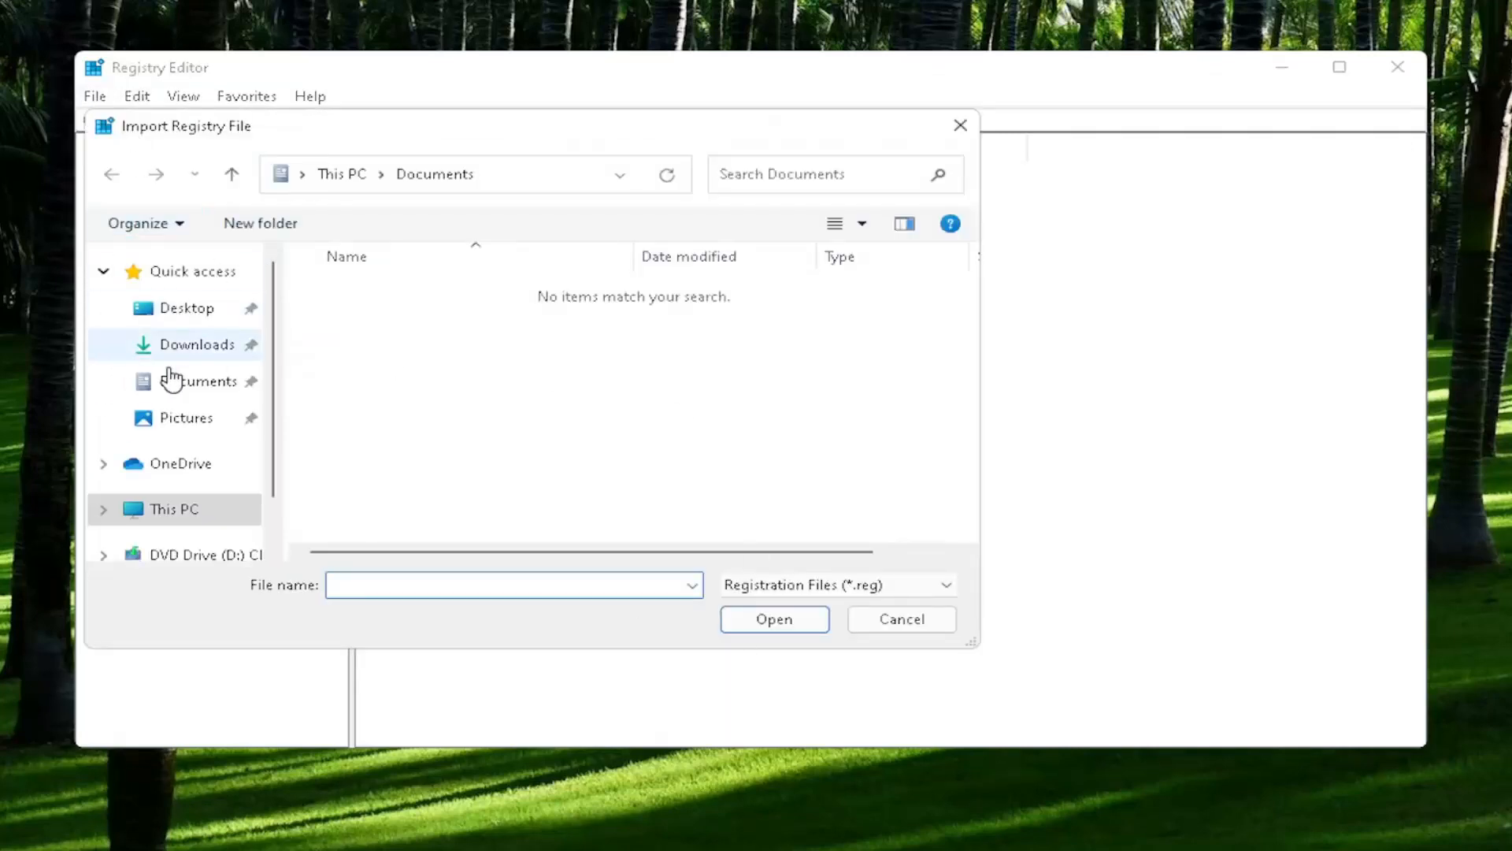
{"action": "left_click", "coordinate": [185, 307]}
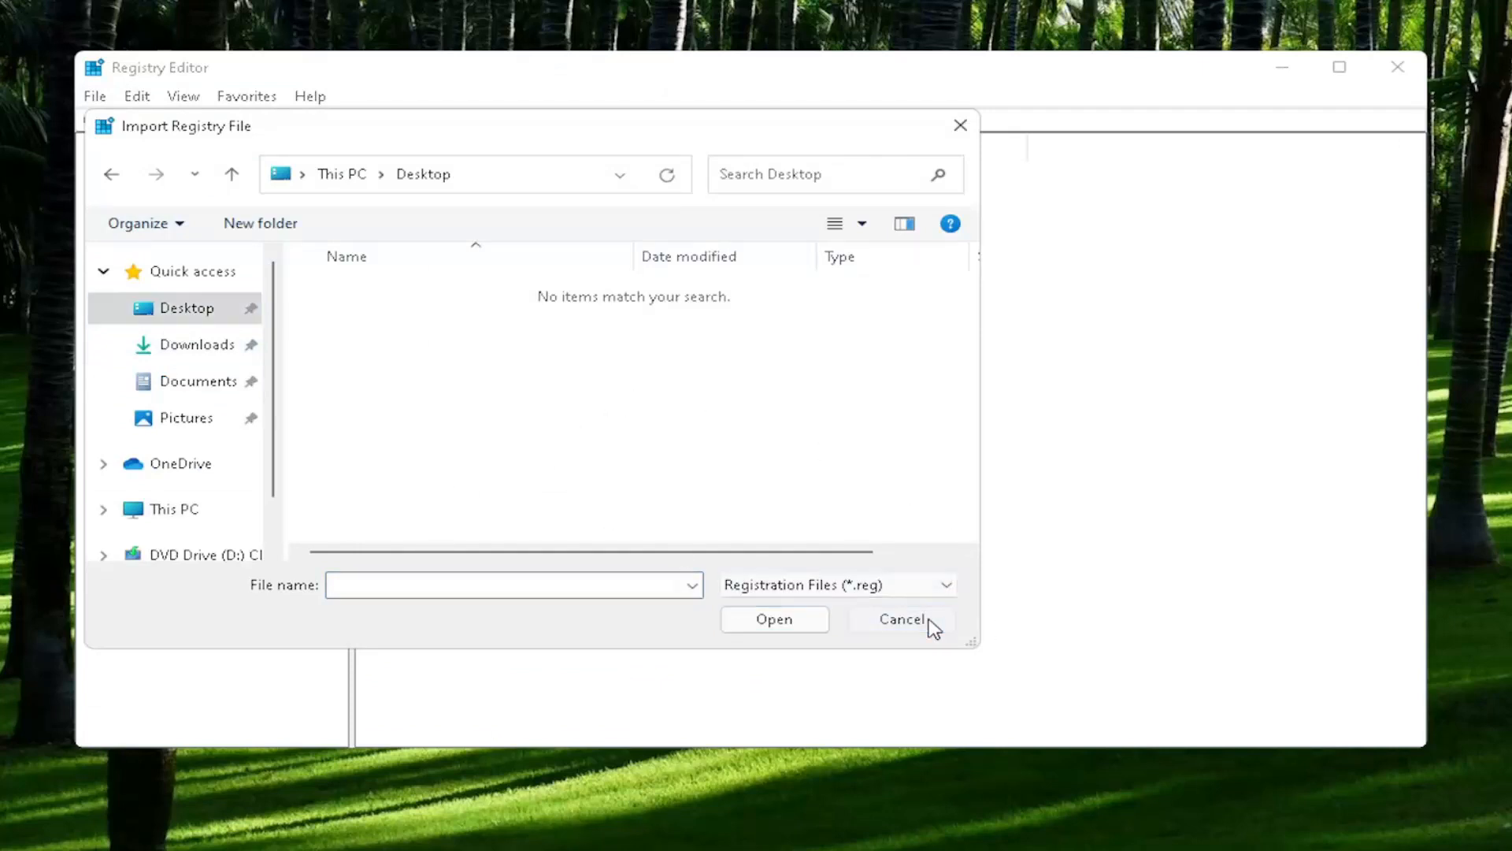
{"action": "left_click", "coordinate": [901, 618]}
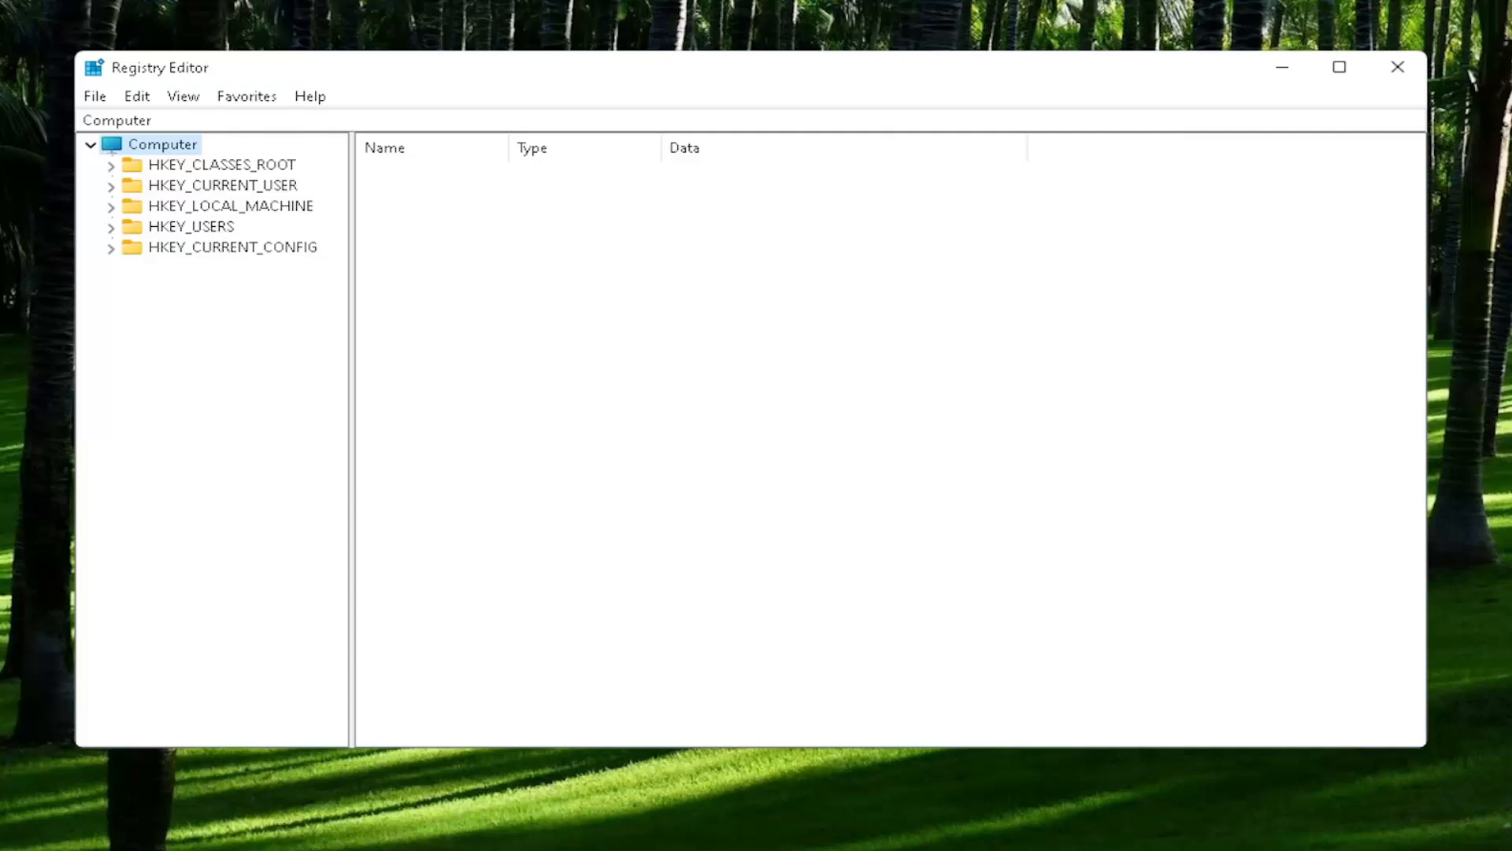
{"action": "mouse_move", "coordinate": [224, 188]}
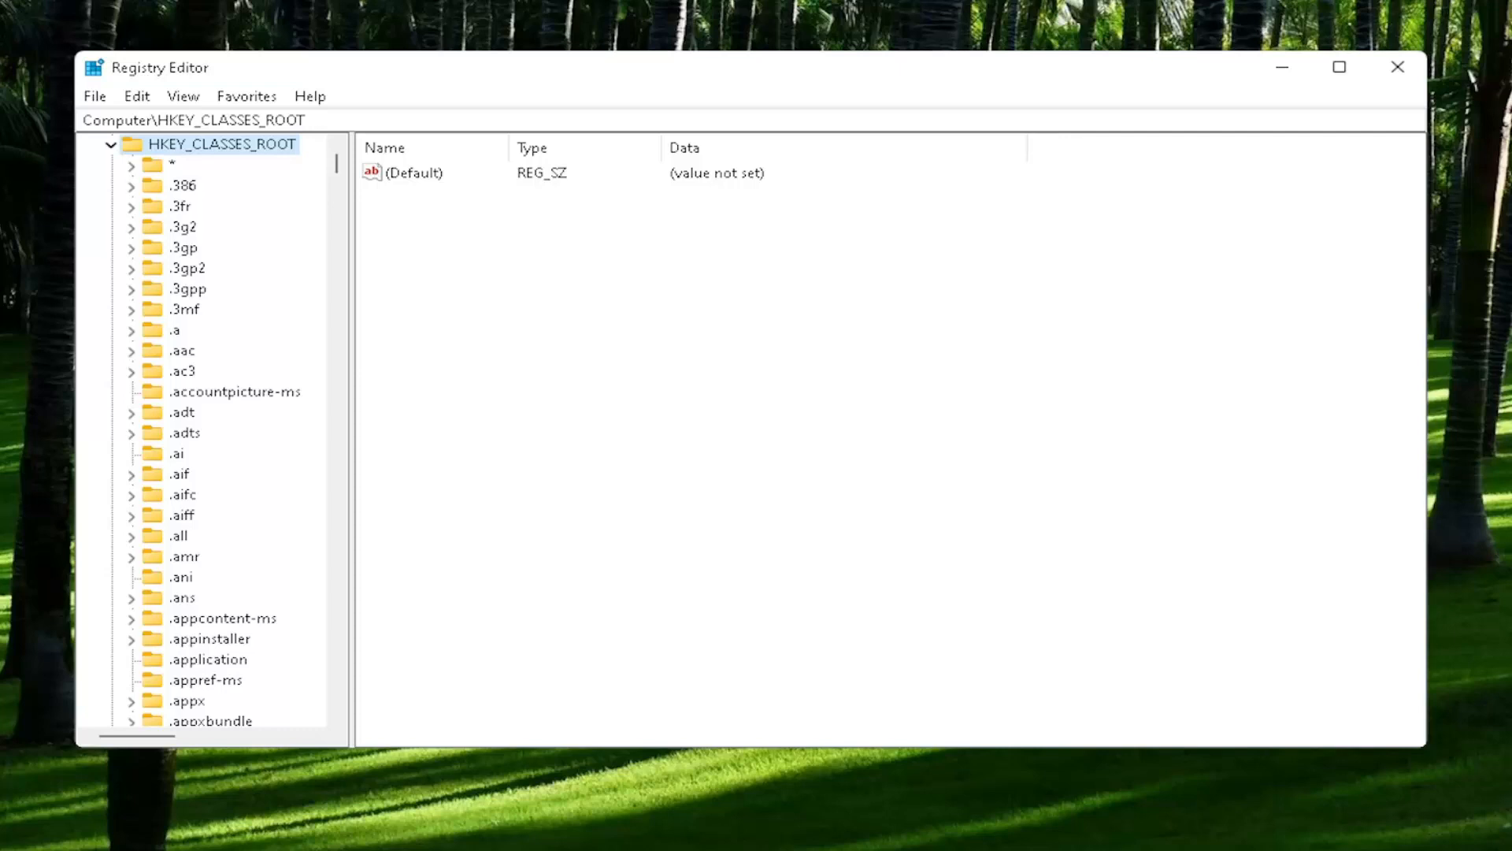
{"action": "mouse_move", "coordinate": [183, 516]}
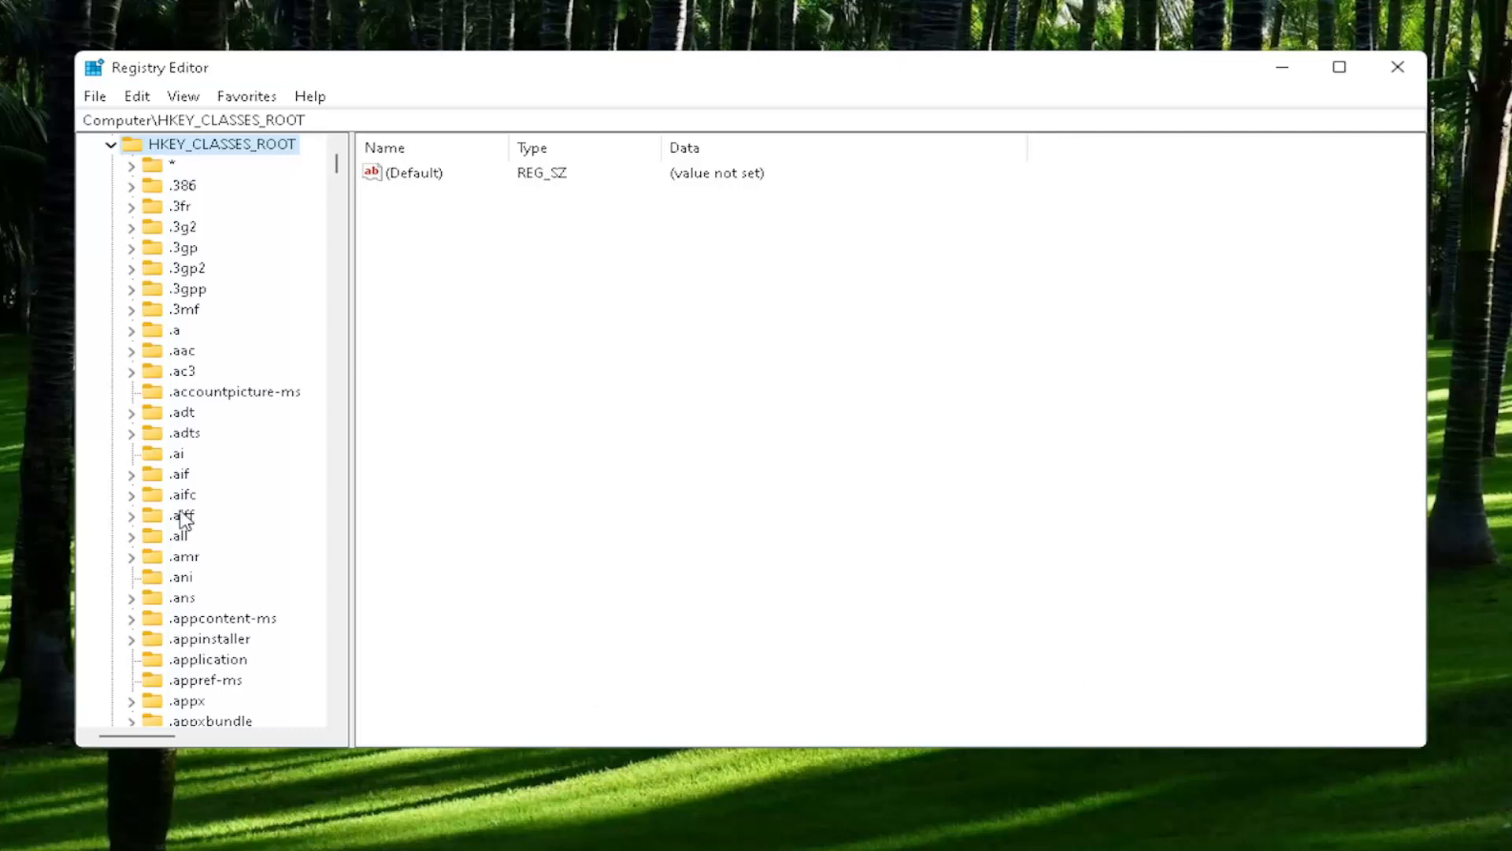
- Confirm the HKEY_CLASSES_ROOT\.exe key's (Default) value as exefile
{"action": "scroll", "scroll_direction": "down", "scroll_amount": 3}
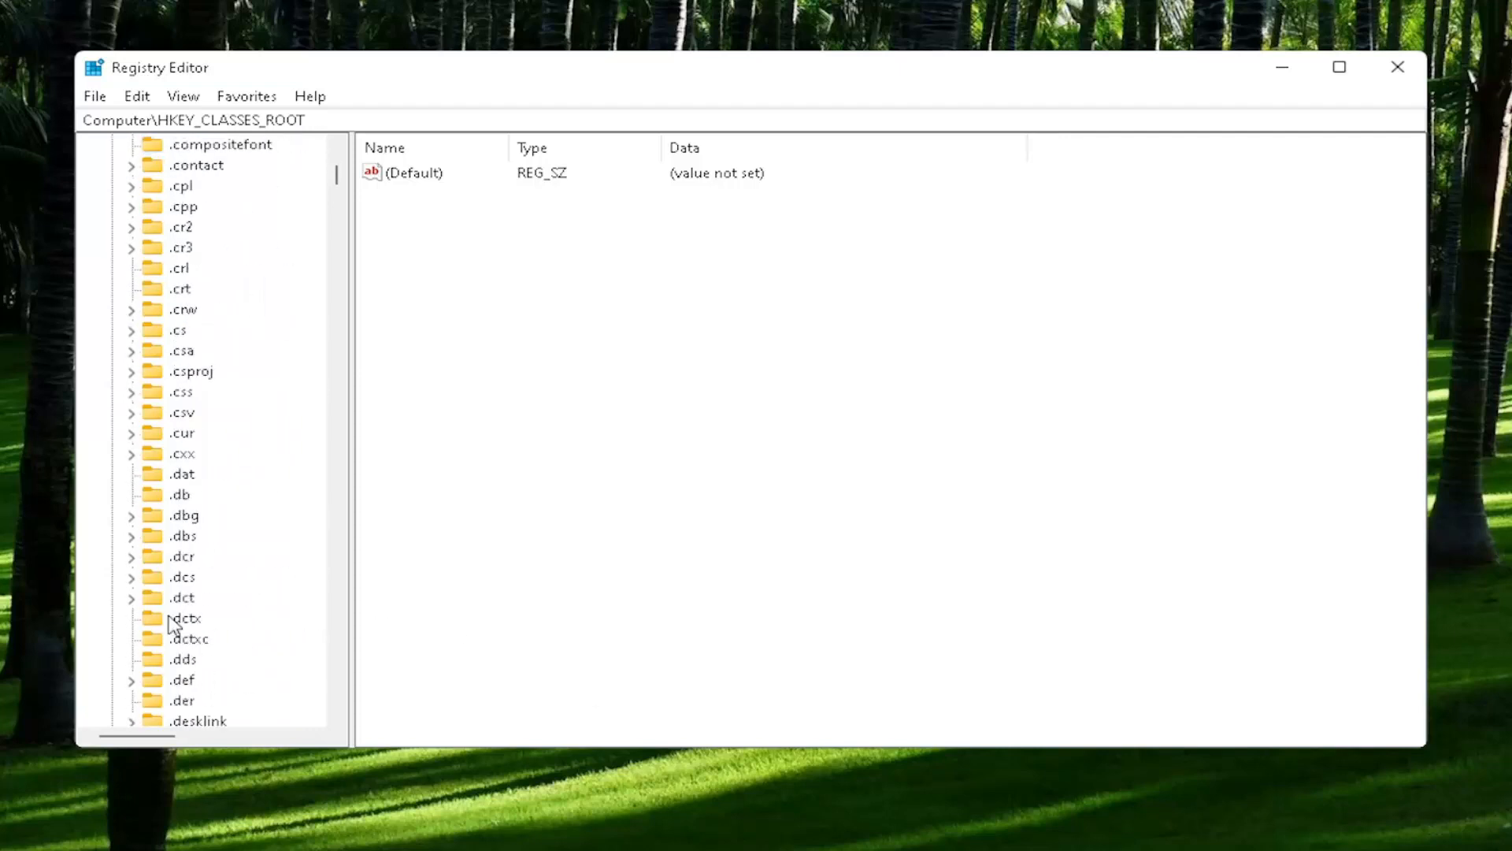
{"action": "scroll", "scroll_direction": "down", "scroll_amount": 3}
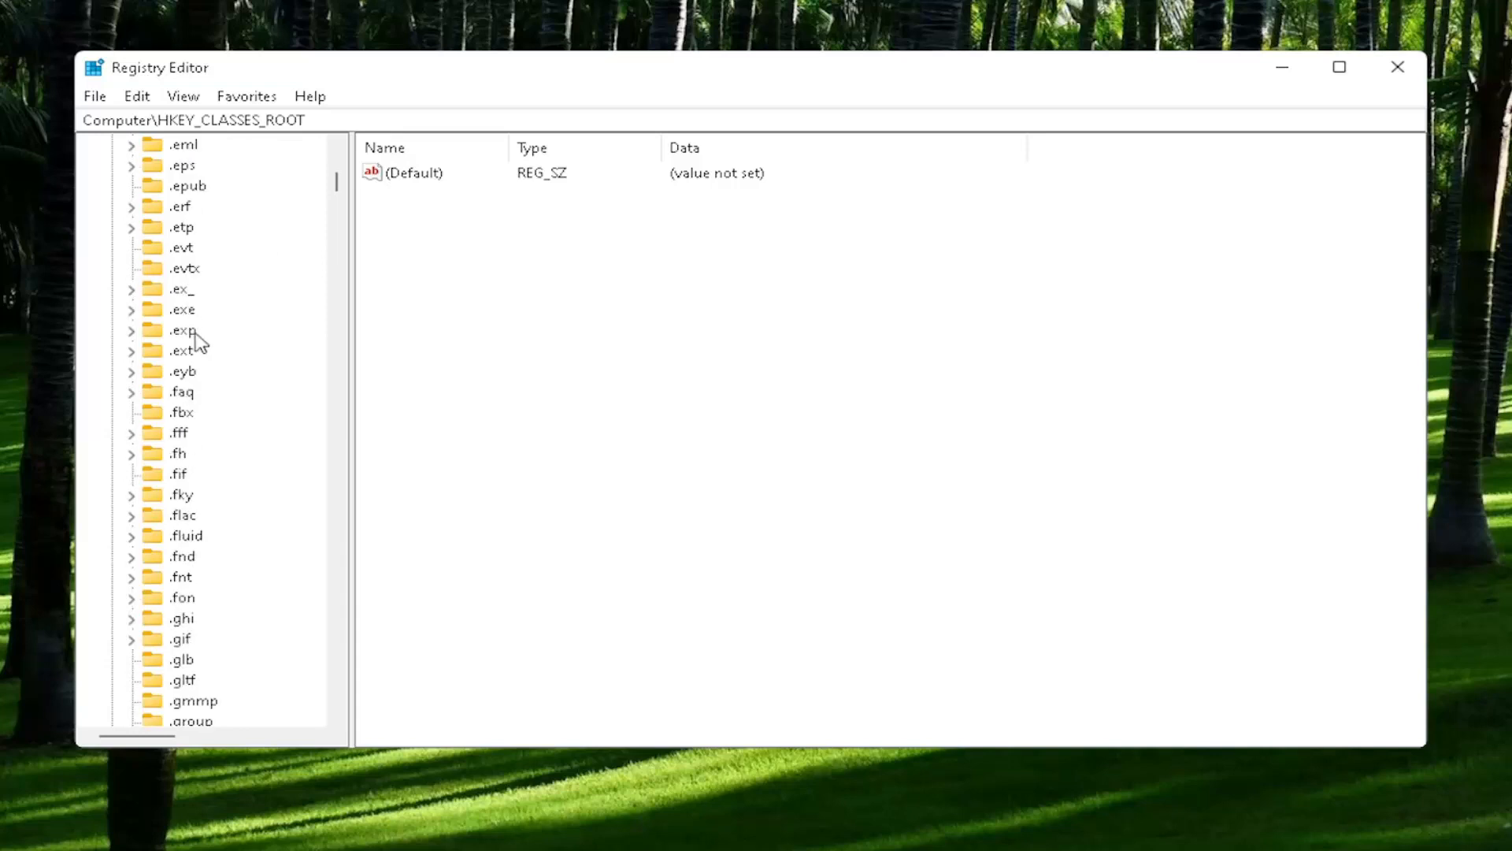
{"action": "left_click", "coordinate": [181, 310]}
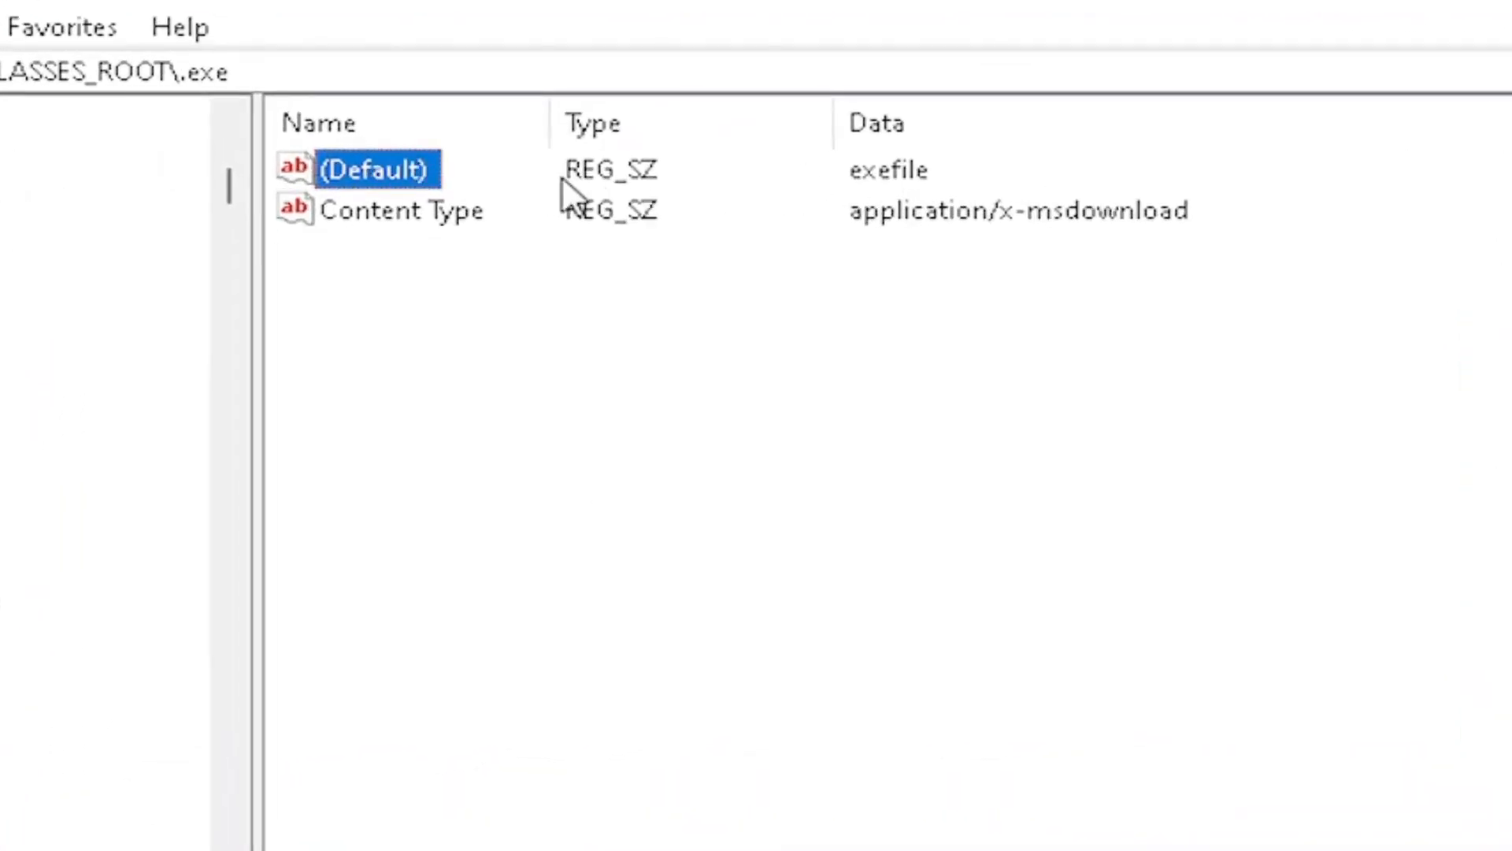
{"action": "double_click", "coordinate": [378, 170]}
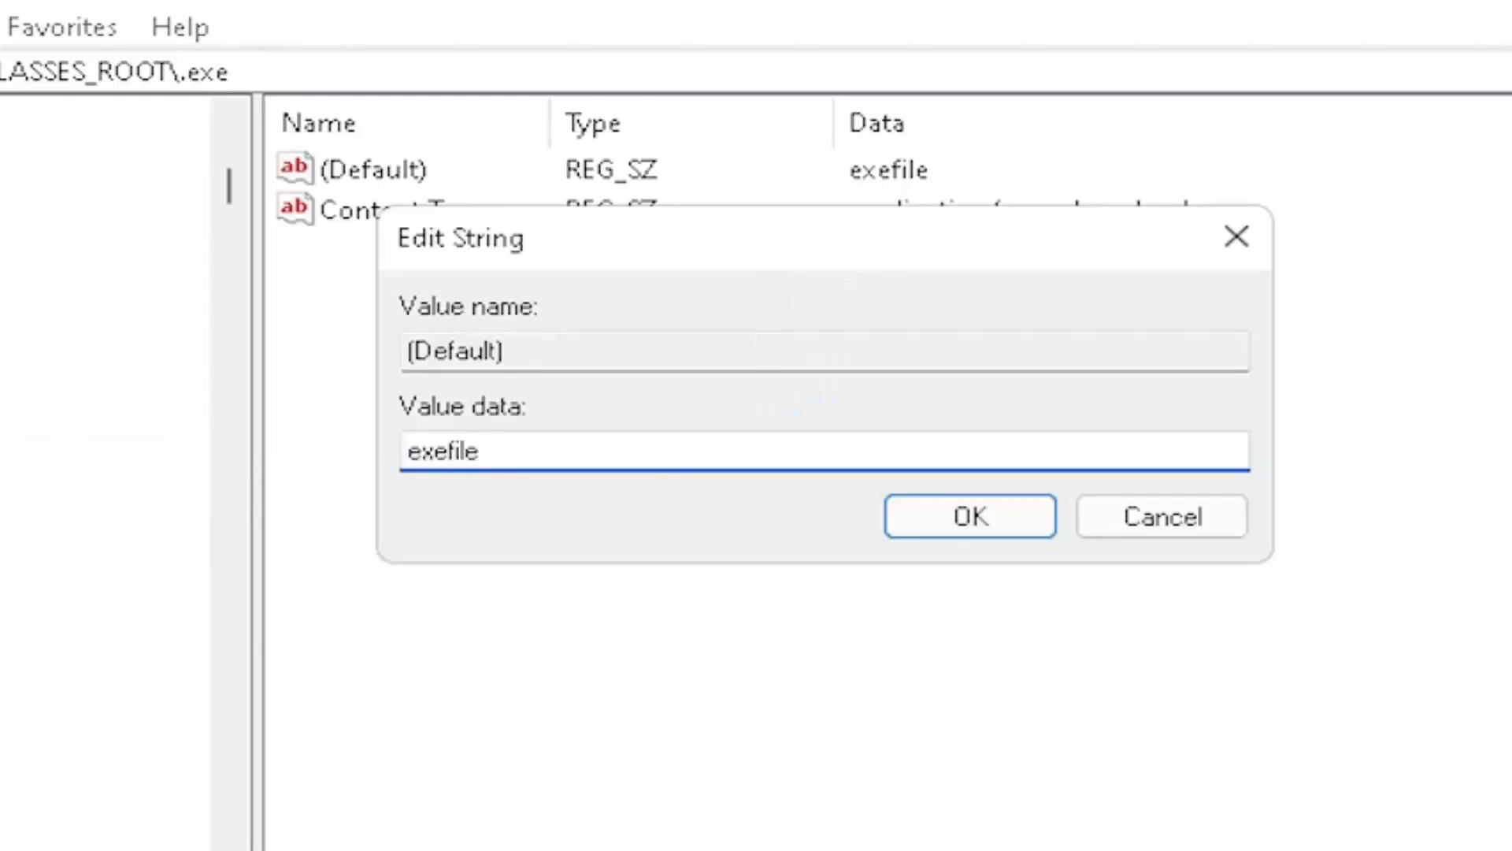
{"action": "left_click", "coordinate": [675, 451]}
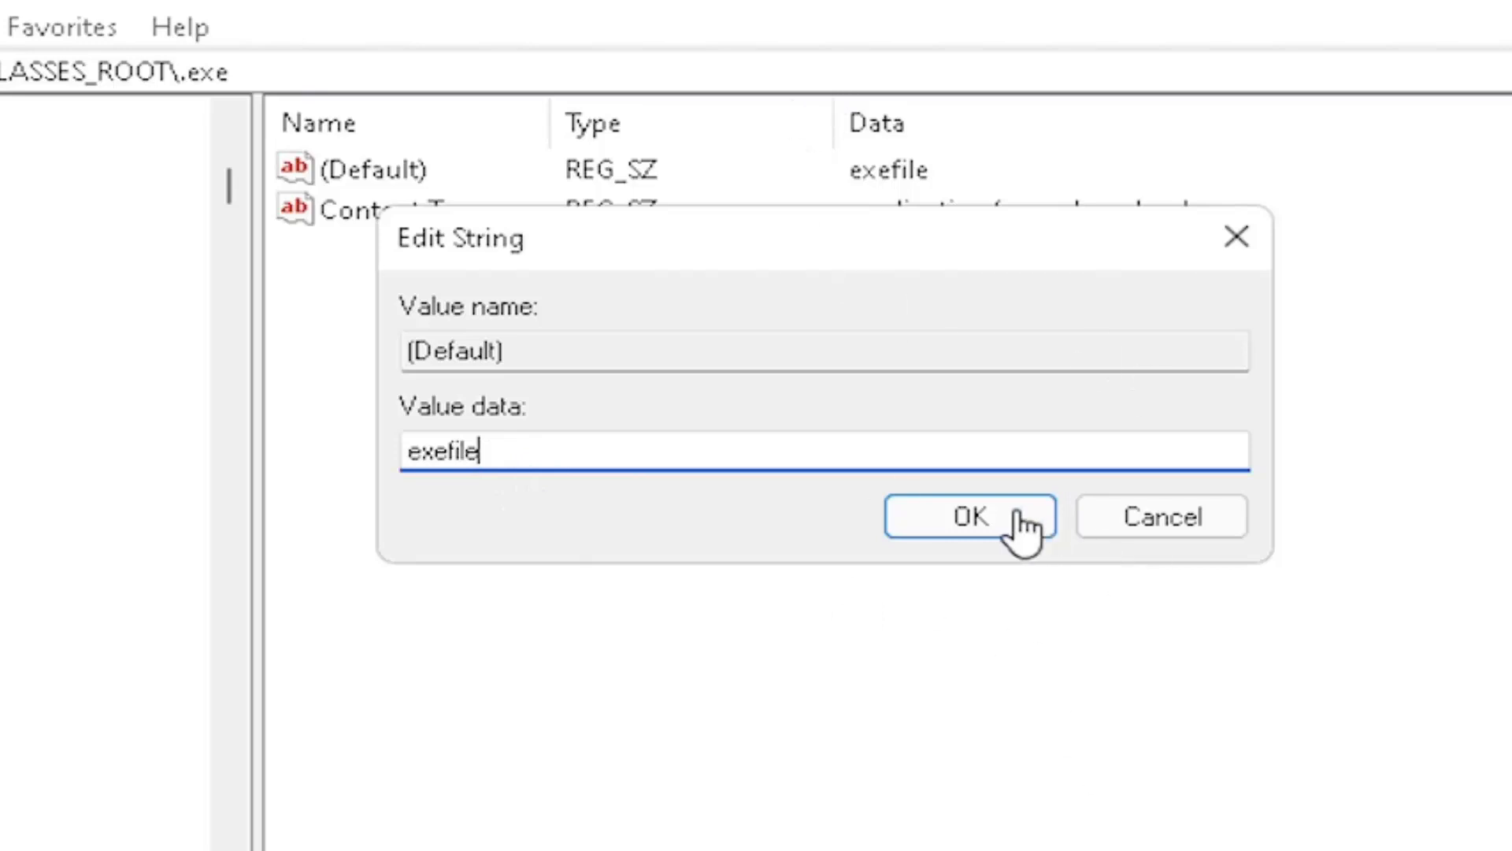
{"action": "left_click", "coordinate": [971, 516]}
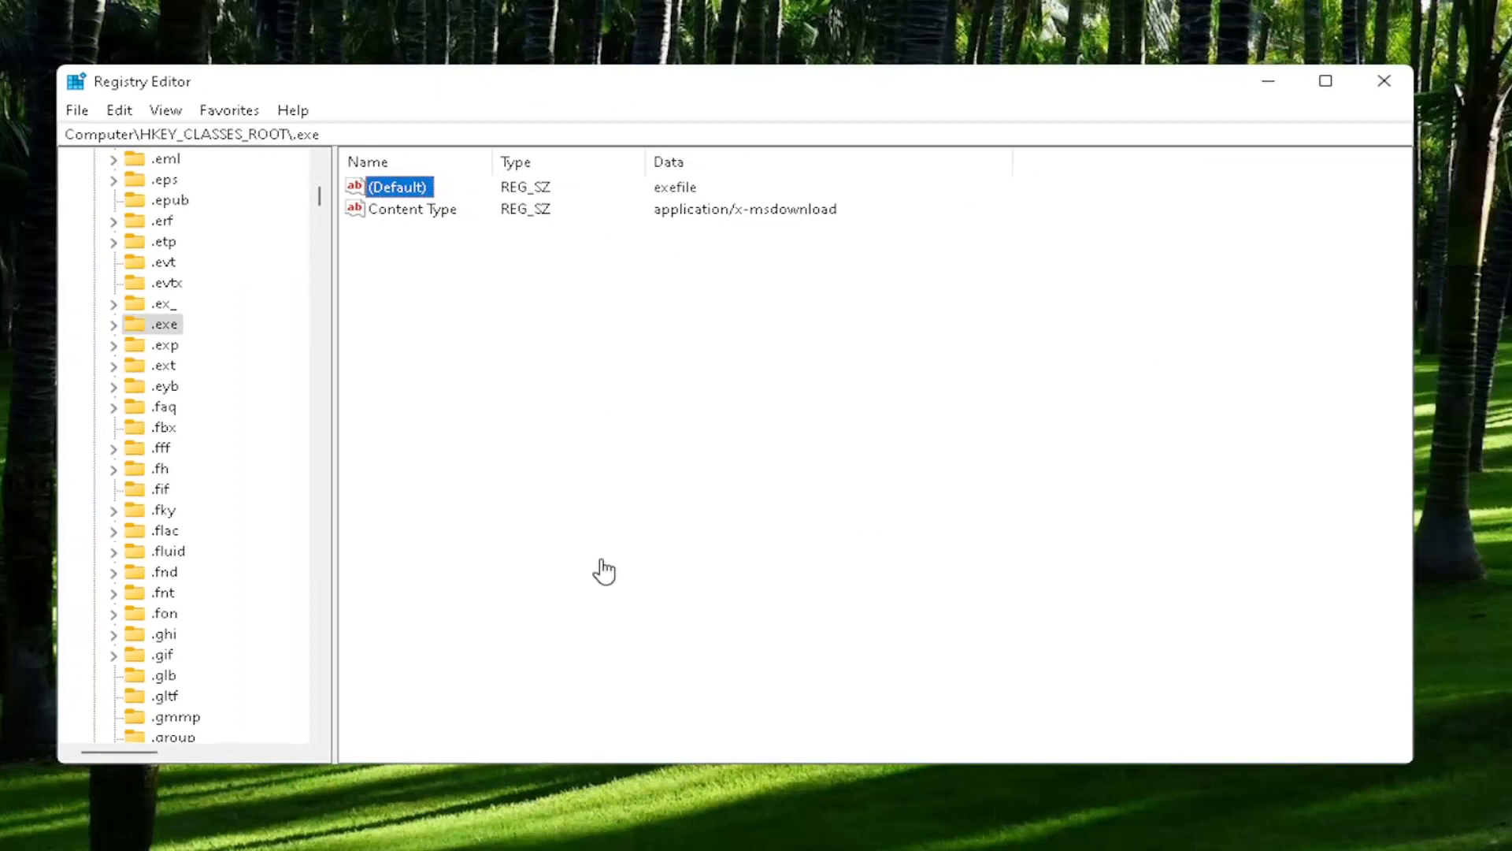
- Confirm the exefile key's (Default) value as Application
{"action": "scroll", "scroll_direction": "down", "scroll_amount": 3}
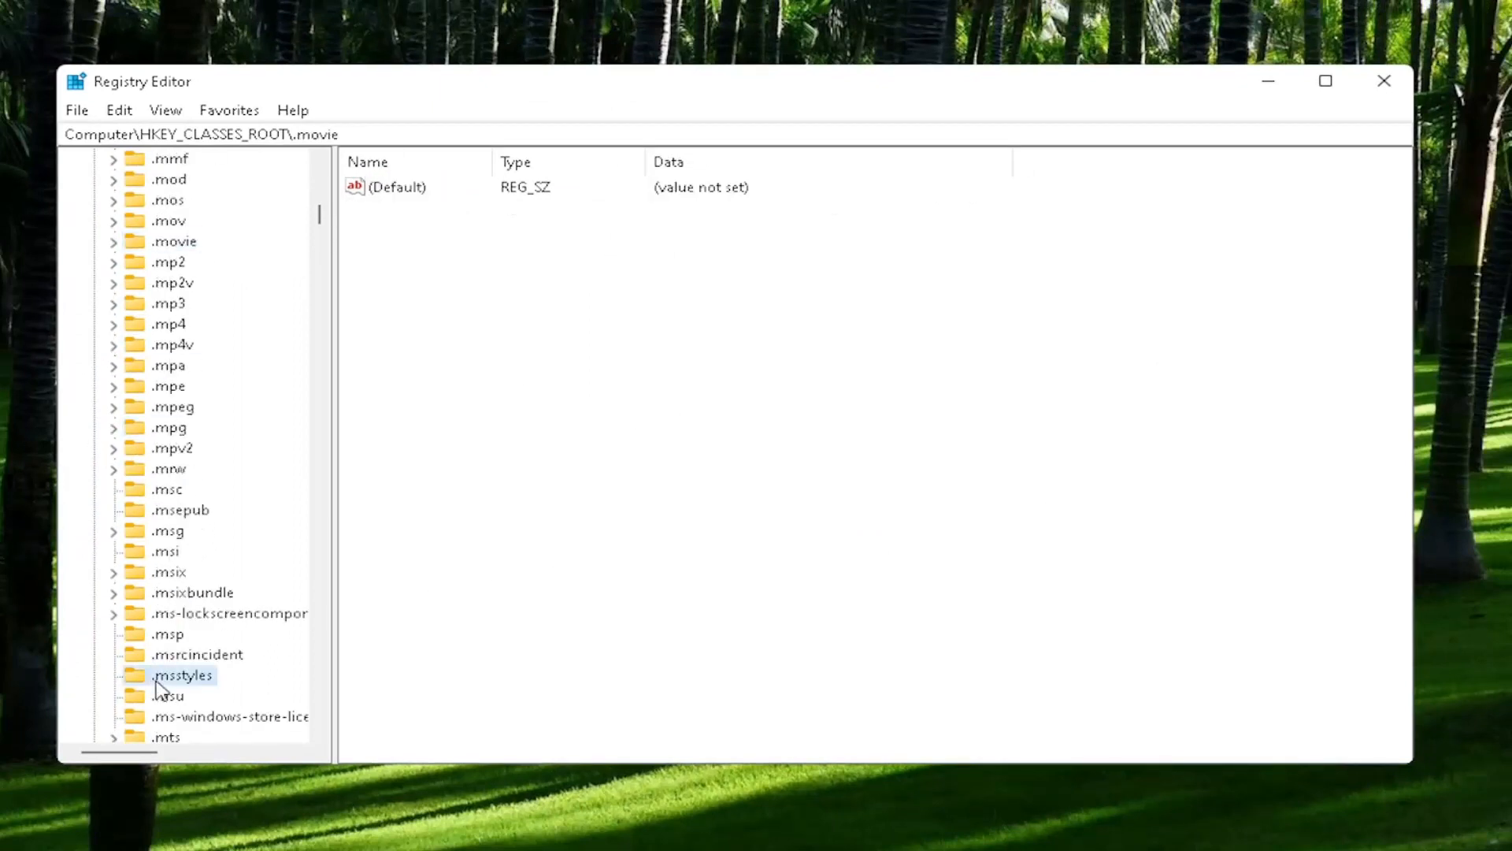
{"action": "left_click", "coordinate": [183, 674]}
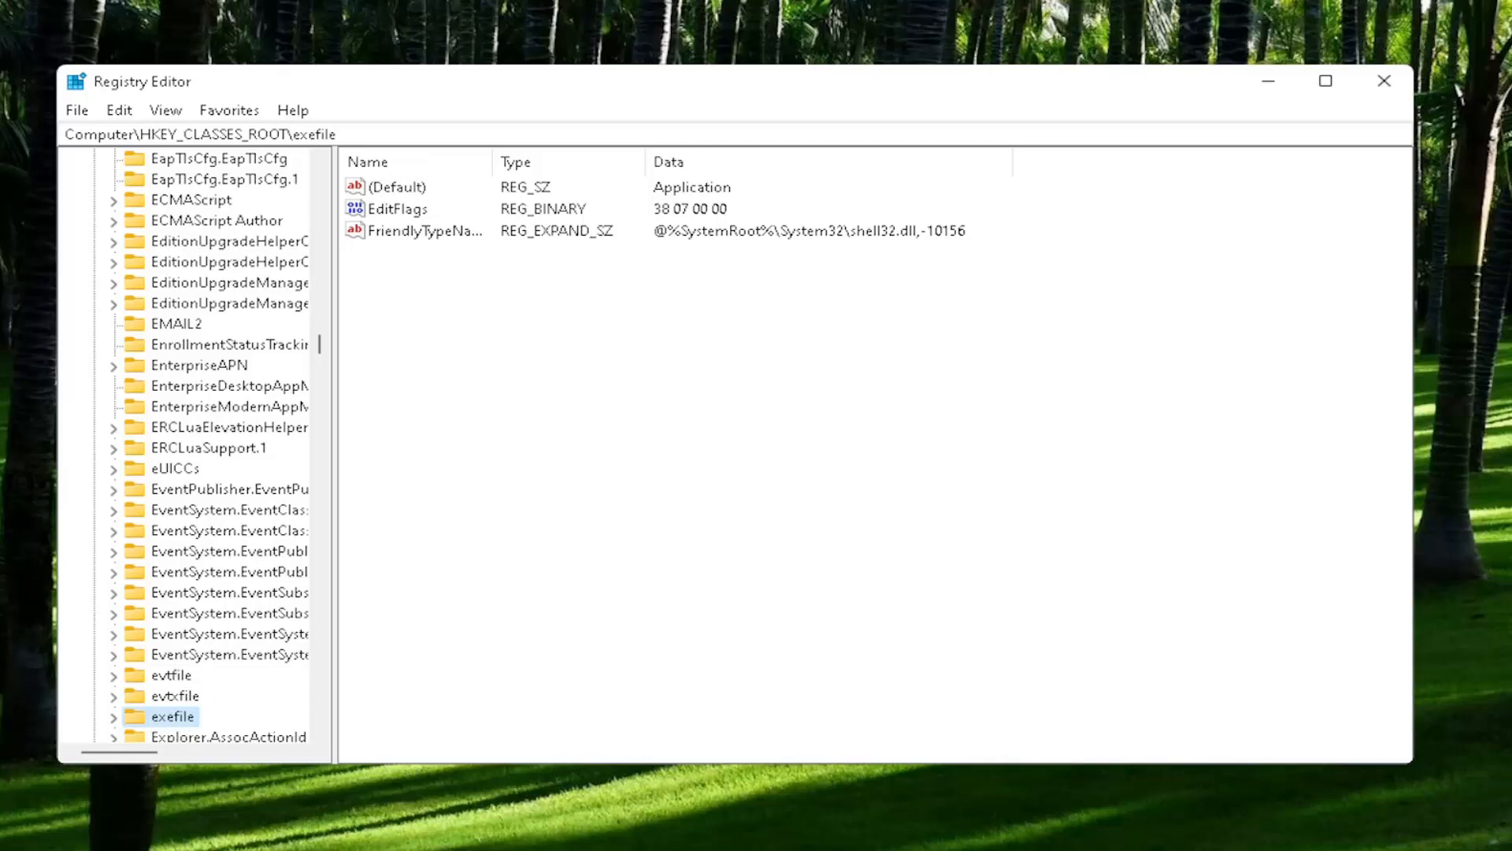
{"action": "left_click", "coordinate": [395, 186]}
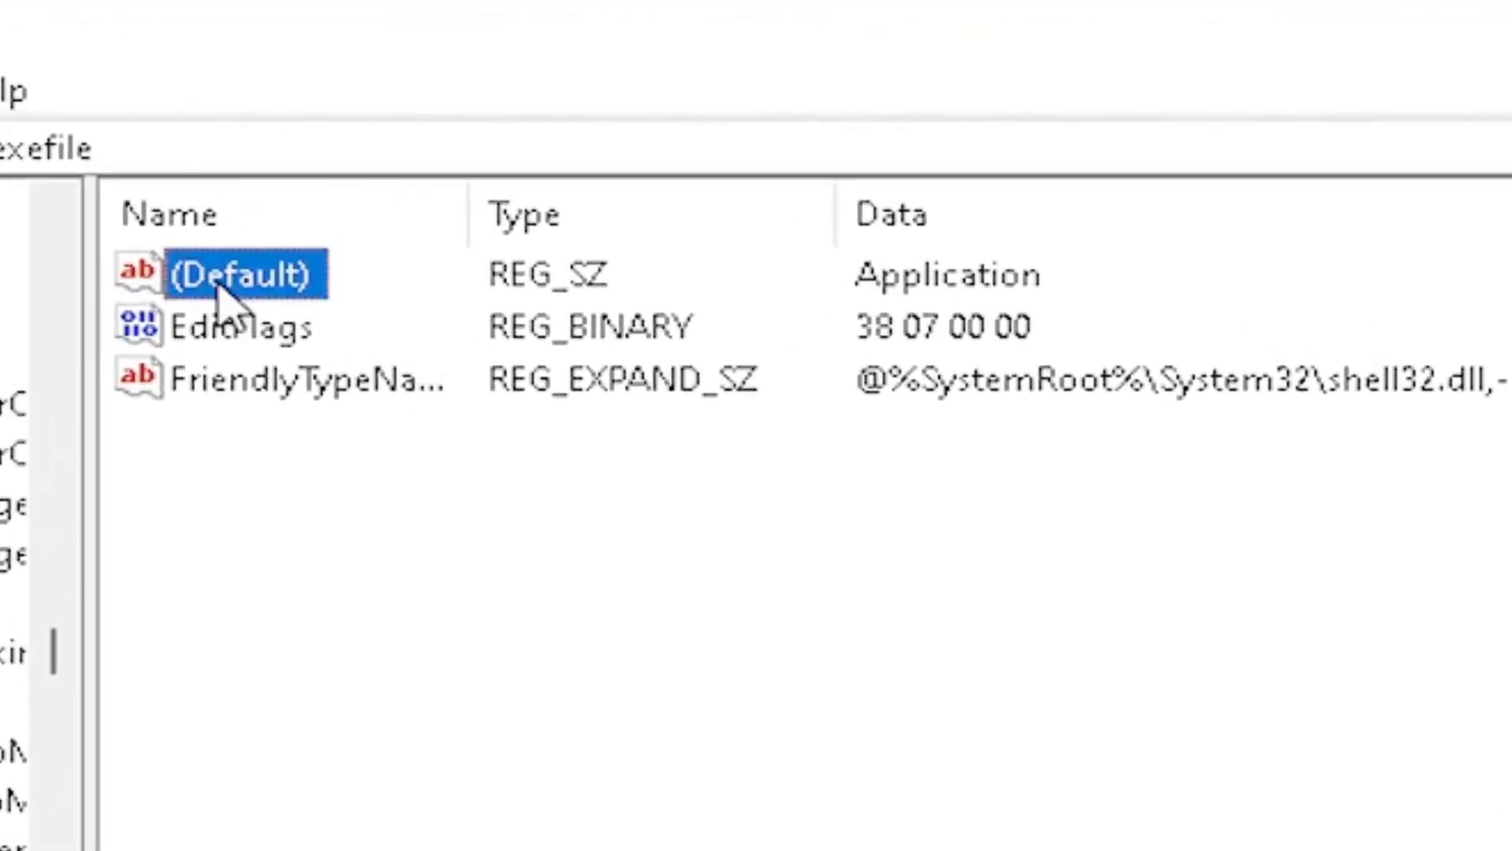
{"action": "double_click", "coordinate": [241, 274]}
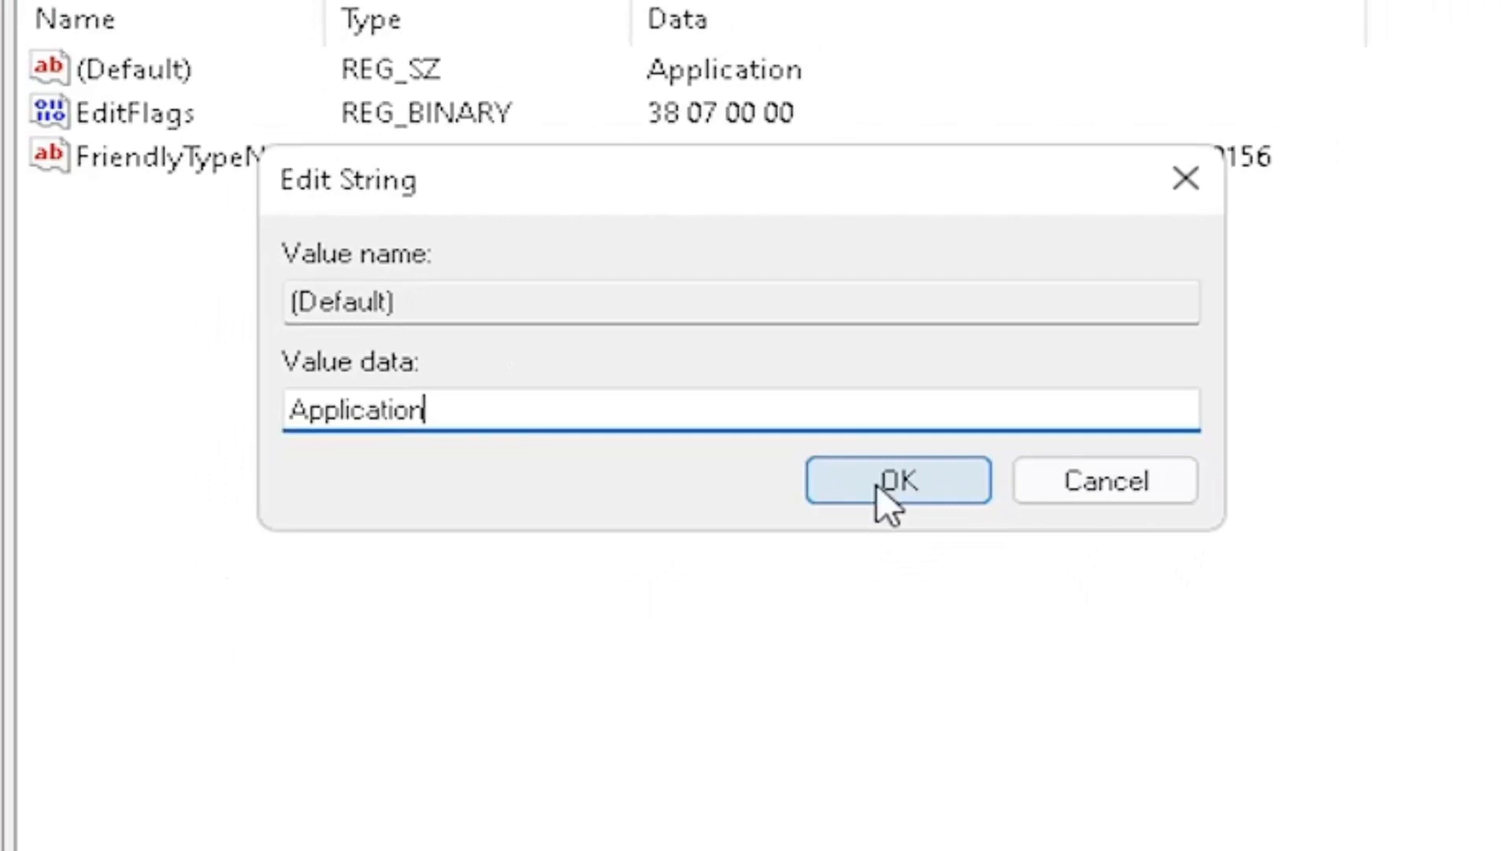
{"action": "left_click", "coordinate": [897, 480]}
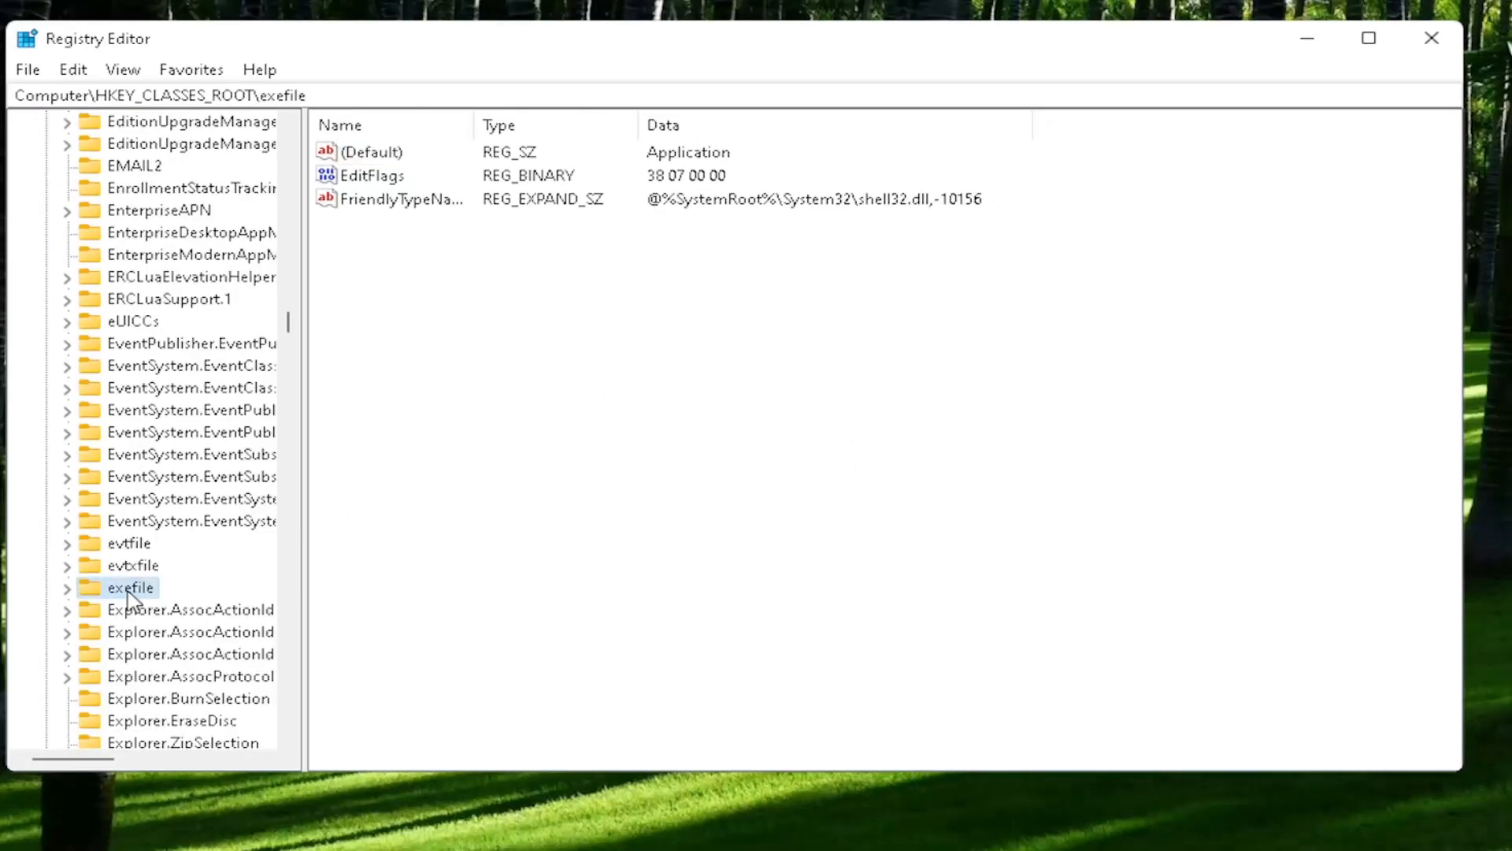
{"action": "mouse_move", "coordinate": [76, 596]}
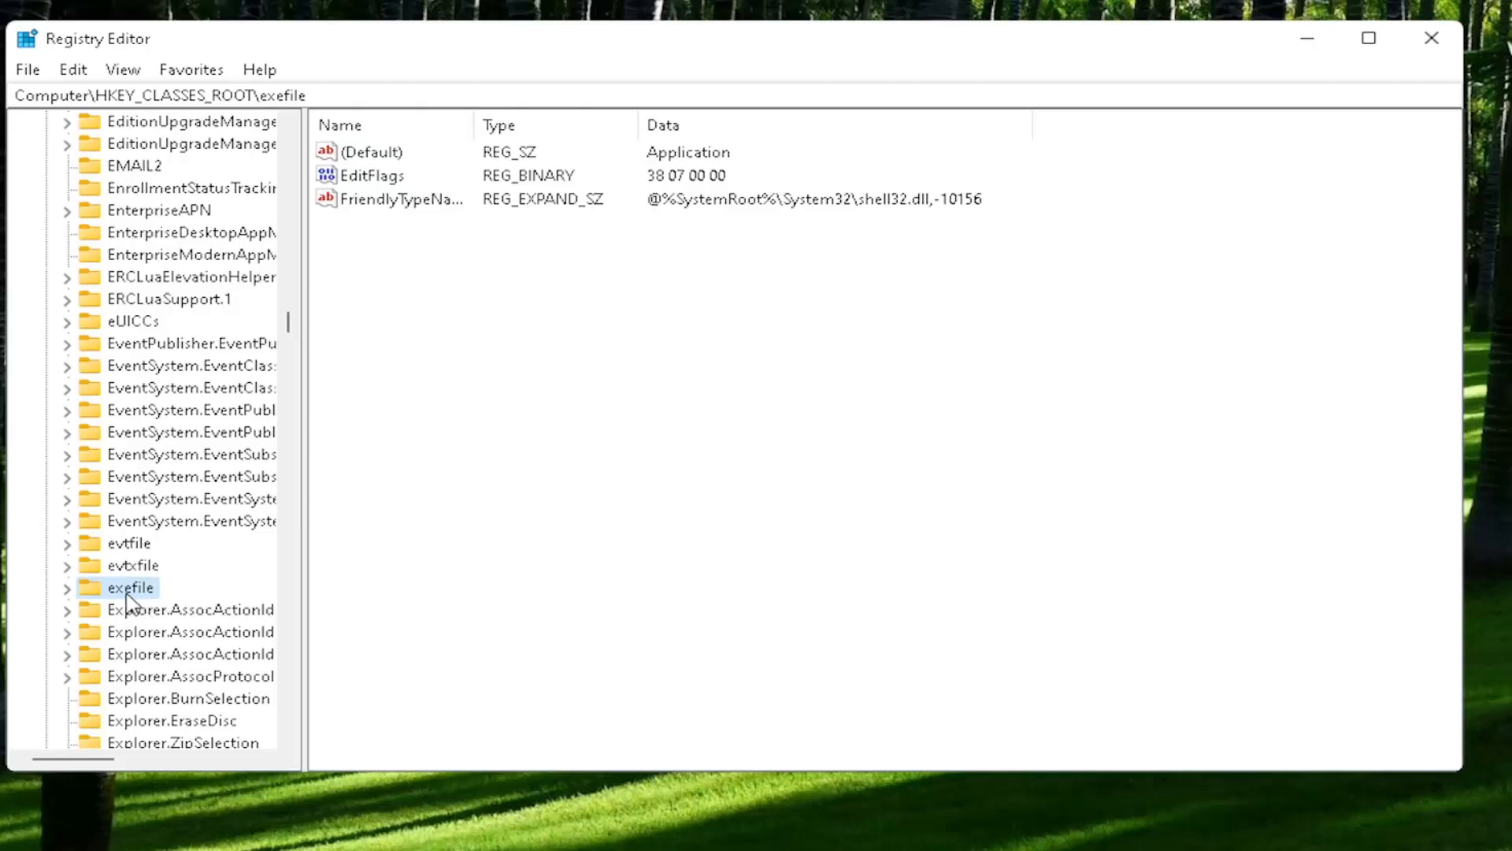
- Expand exefile > shell > open and confirm its (Default) value, leaving it empty
{"action": "left_click", "coordinate": [68, 588]}
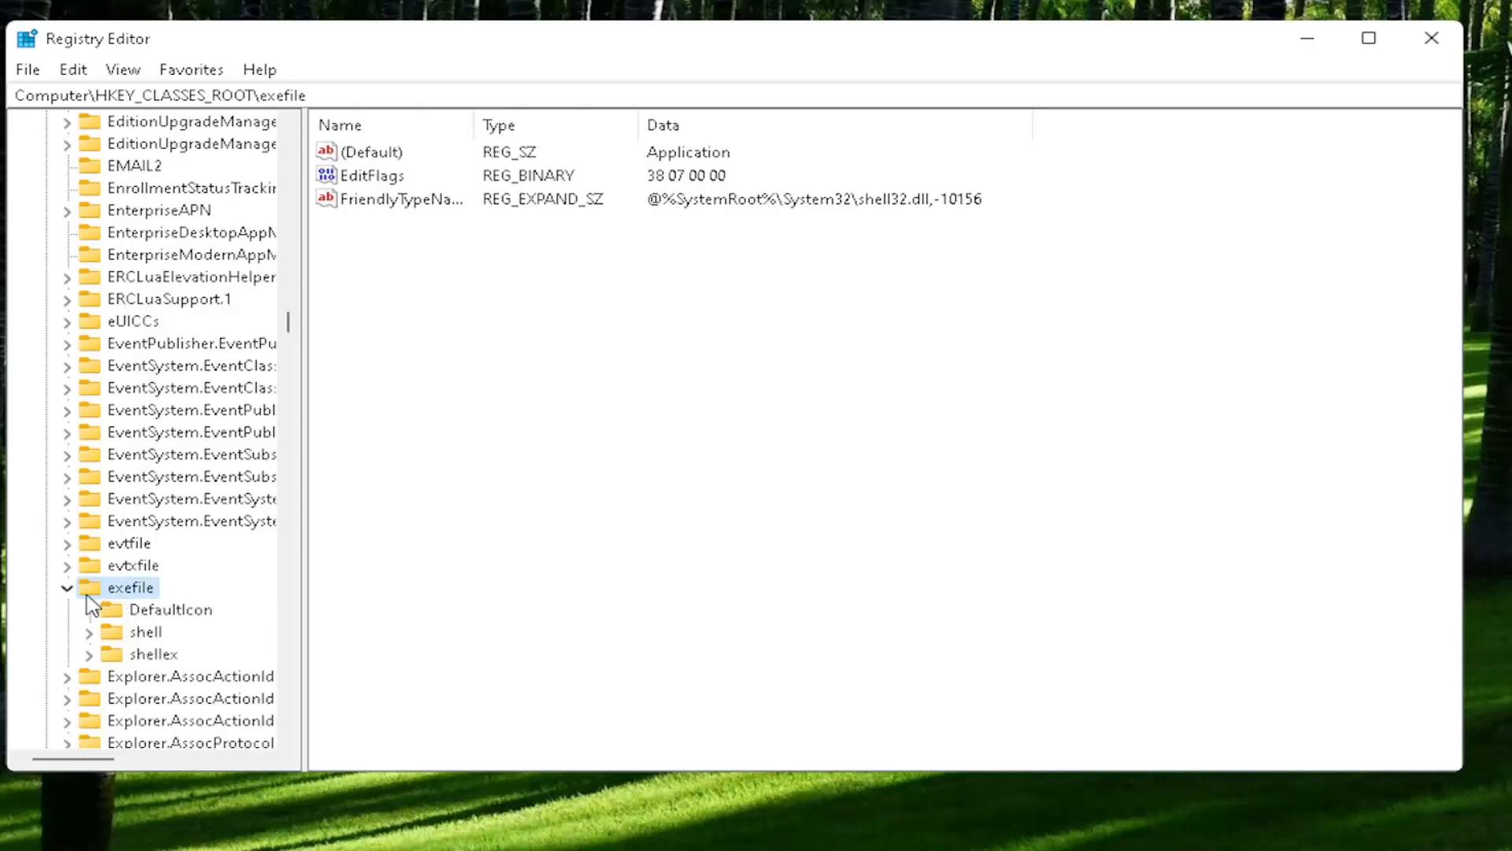
{"action": "left_click", "coordinate": [145, 632]}
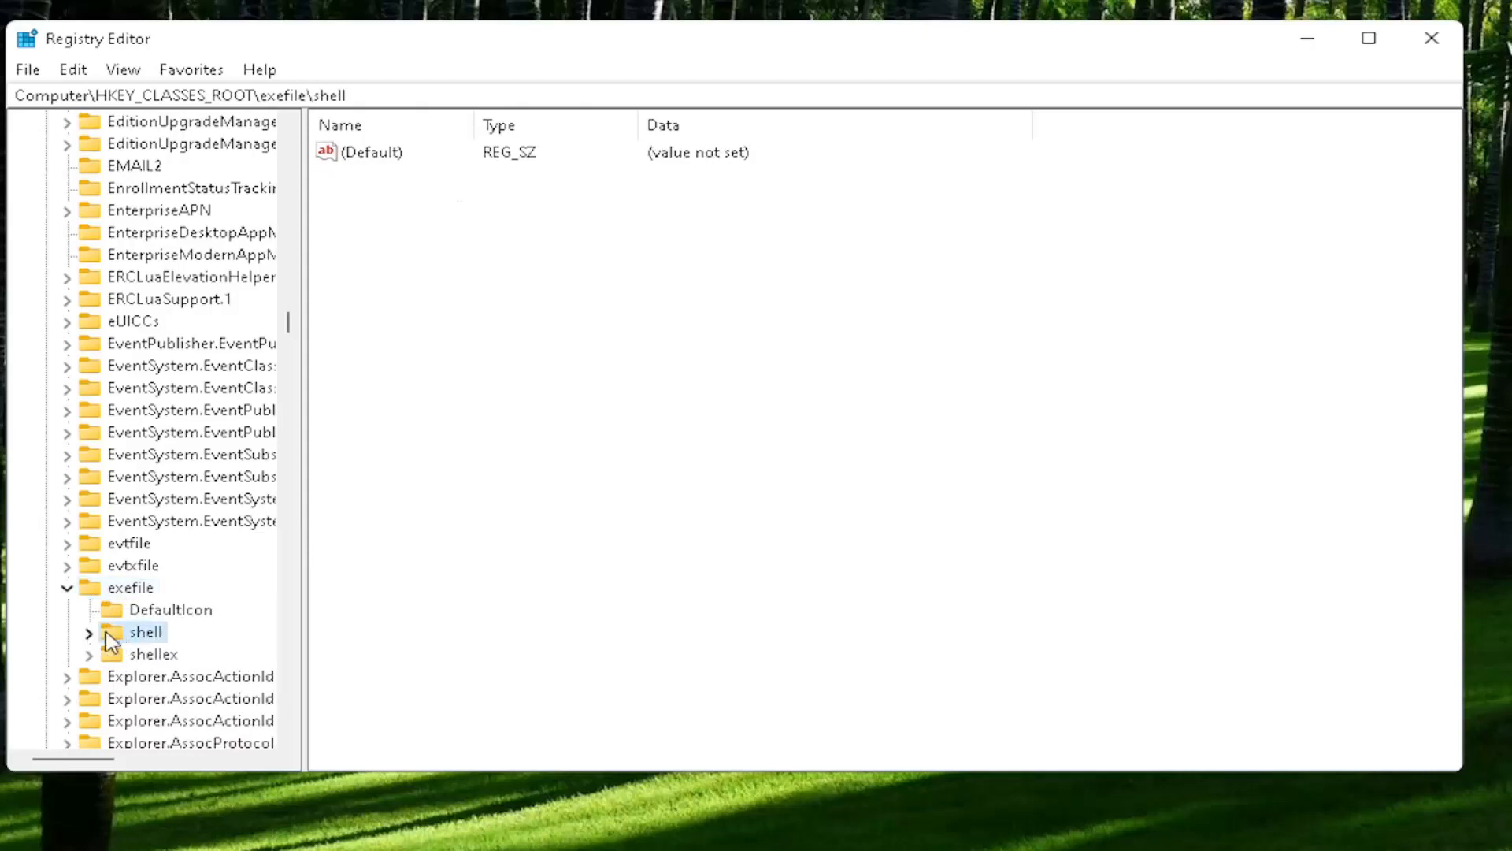
{"action": "left_click", "coordinate": [89, 632]}
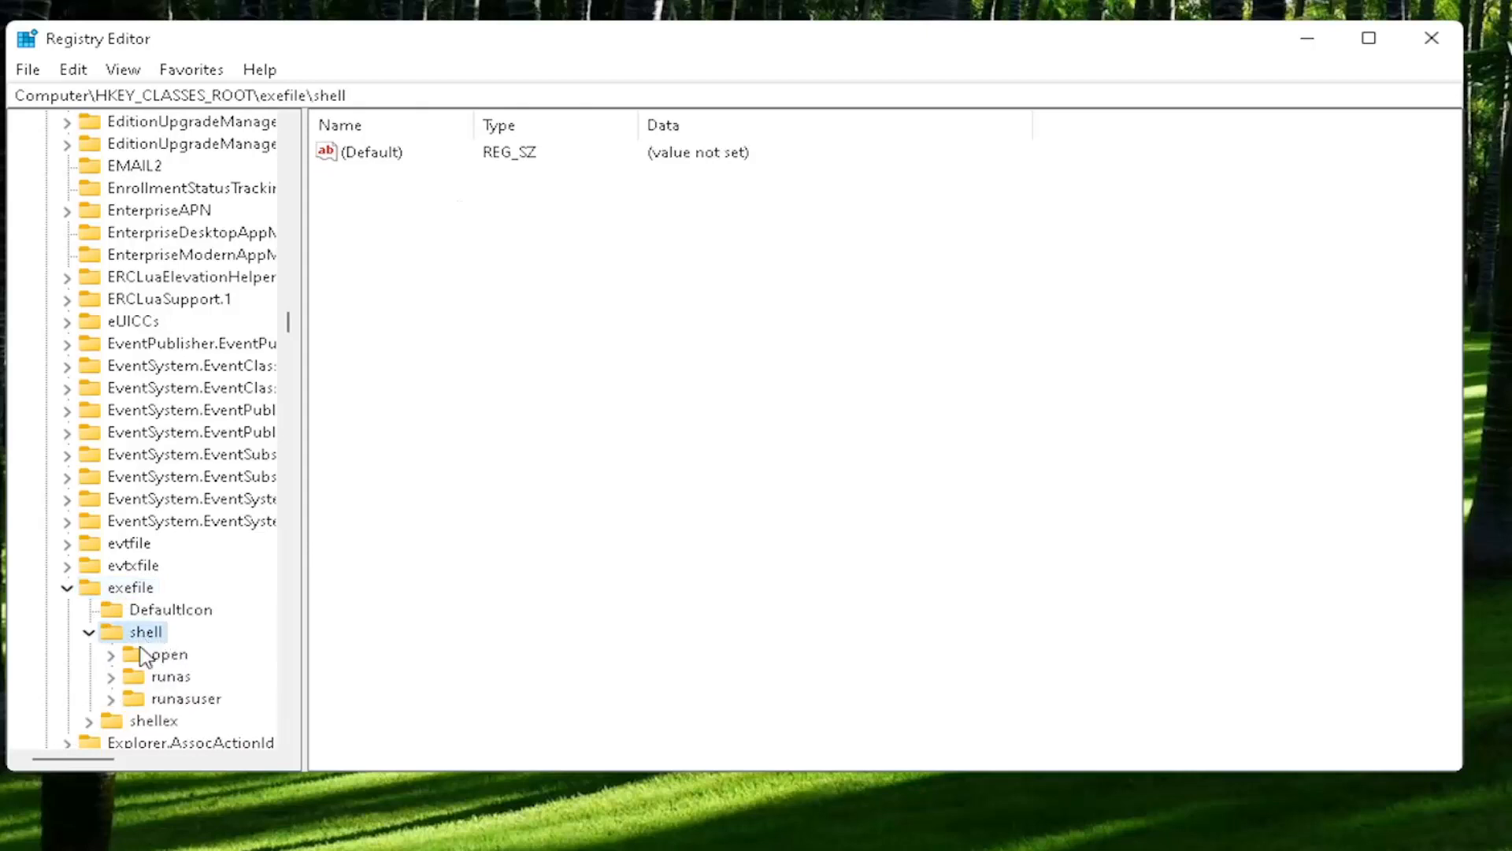
{"action": "left_click", "coordinate": [169, 654]}
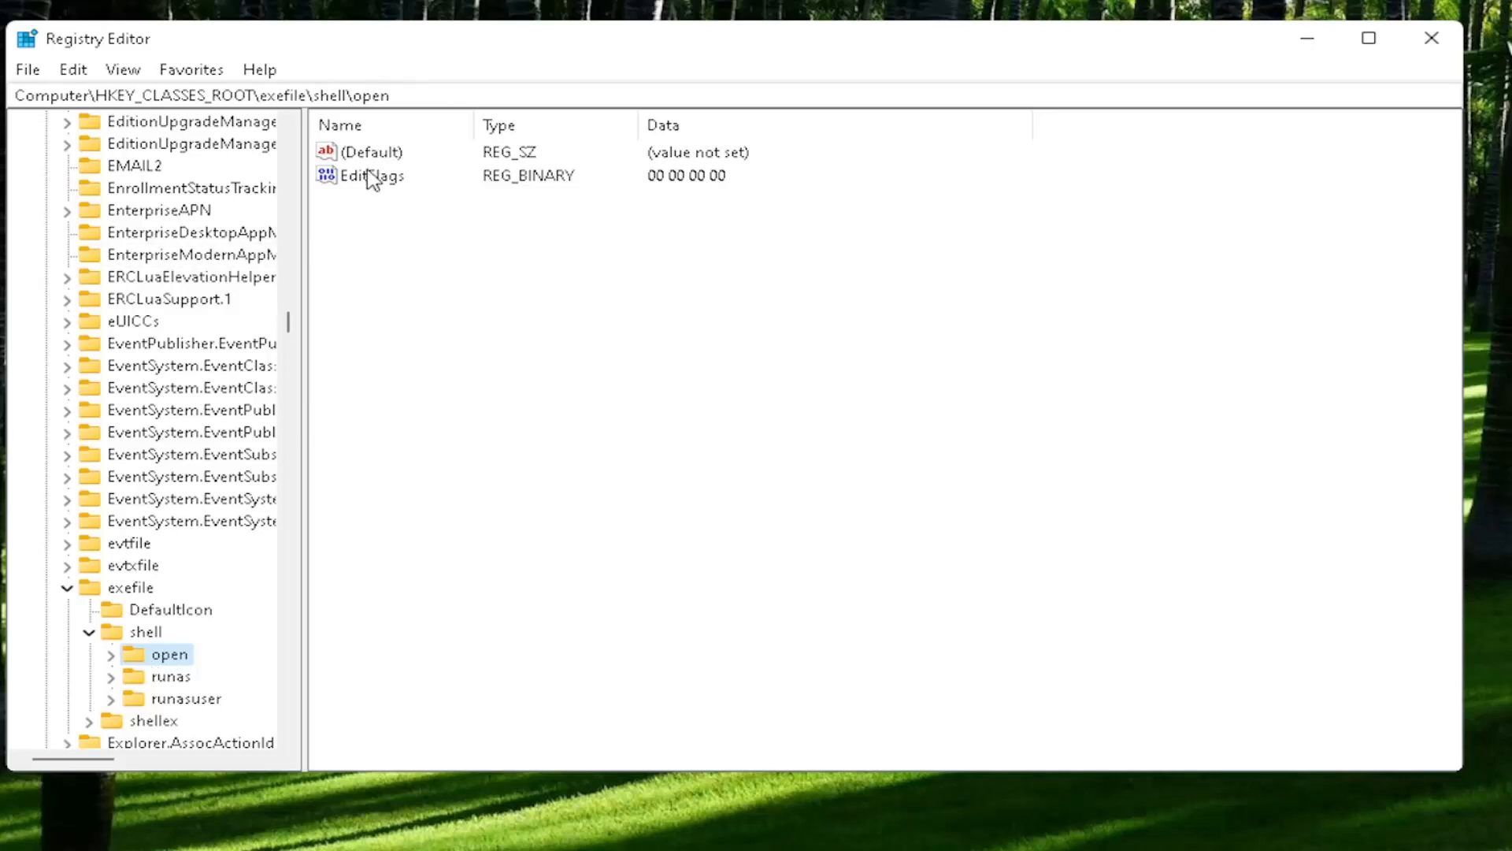
{"action": "double_click", "coordinate": [372, 151]}
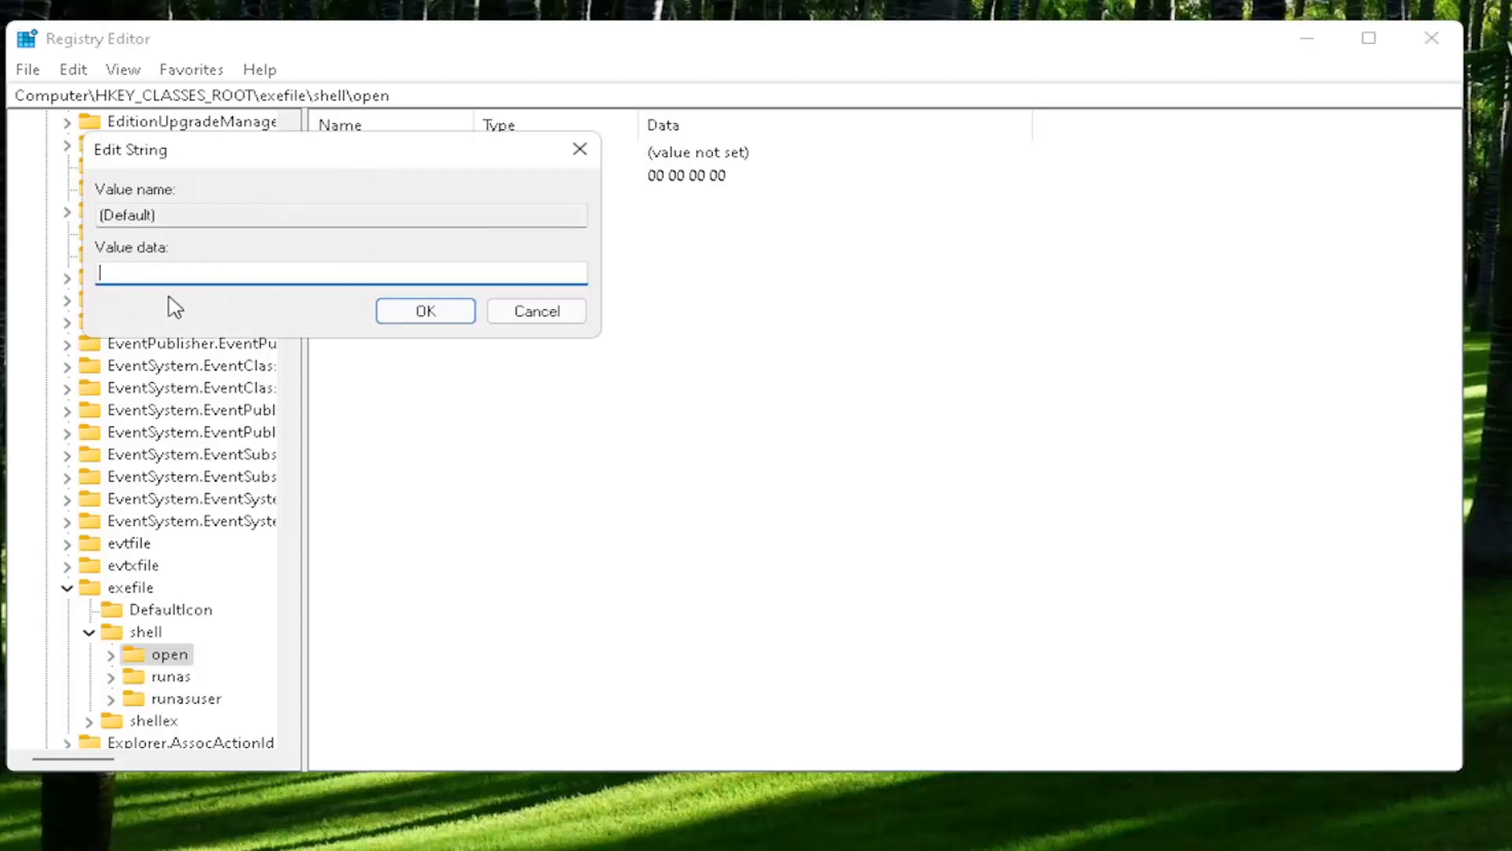
{"action": "left_click", "coordinate": [424, 310]}
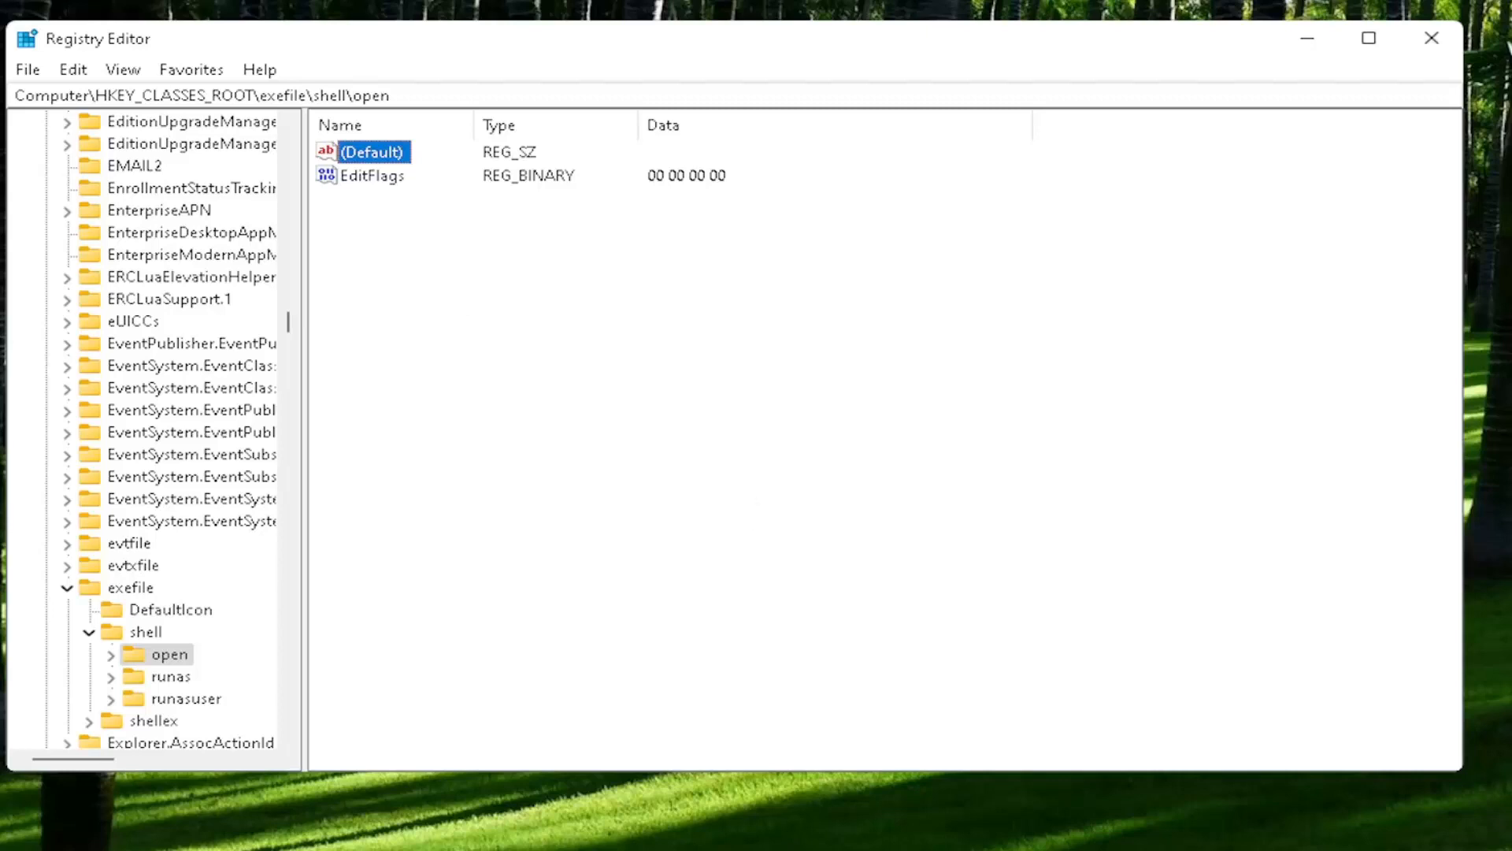
{"action": "left_click", "coordinate": [128, 586]}
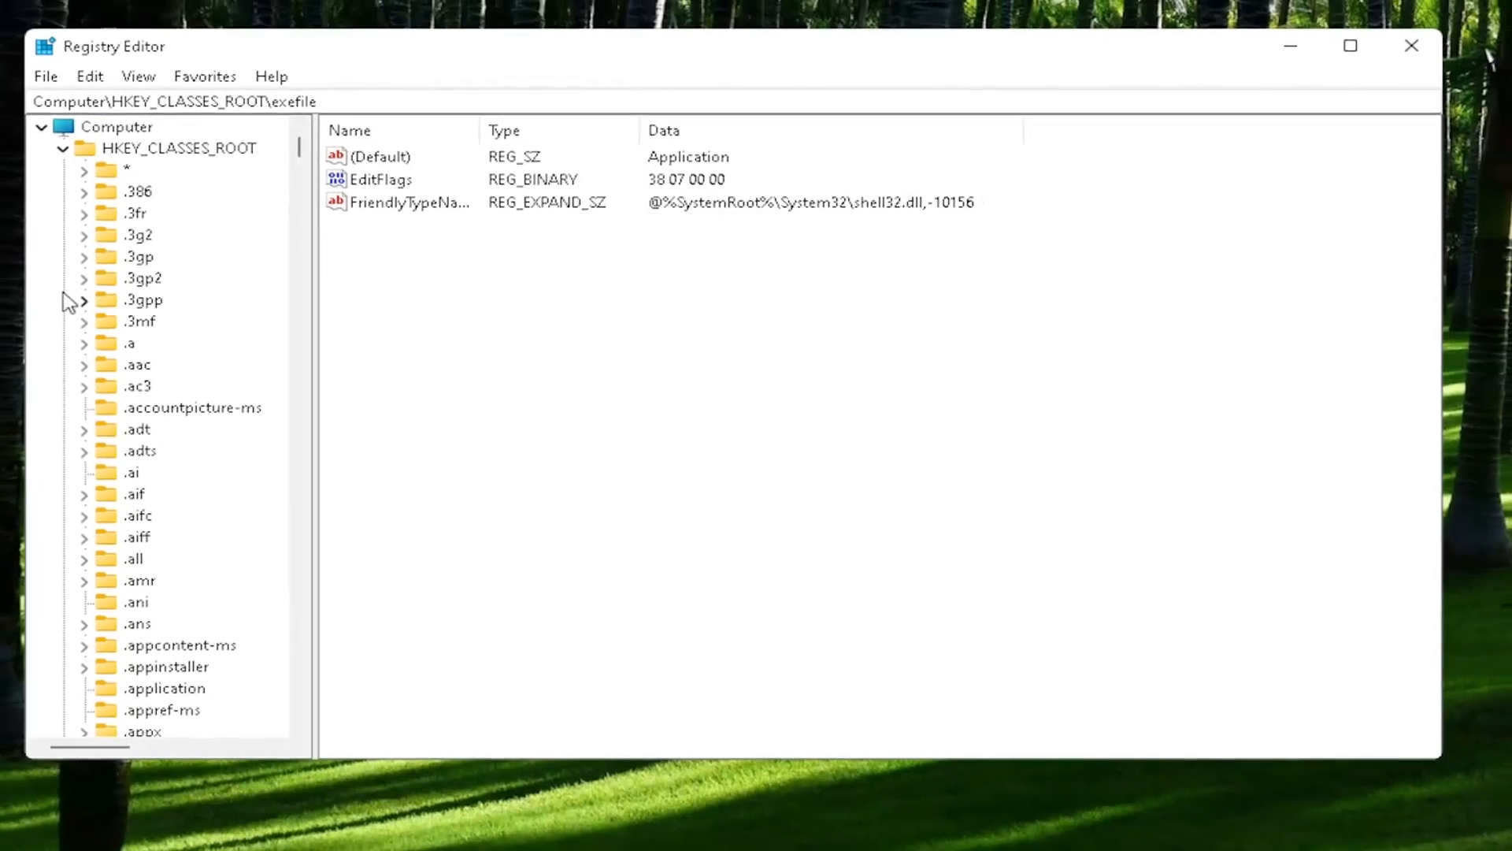
- Close Registry Editor and choose Restart from the Start button's shut-down options
{"action": "left_click", "coordinate": [61, 147]}
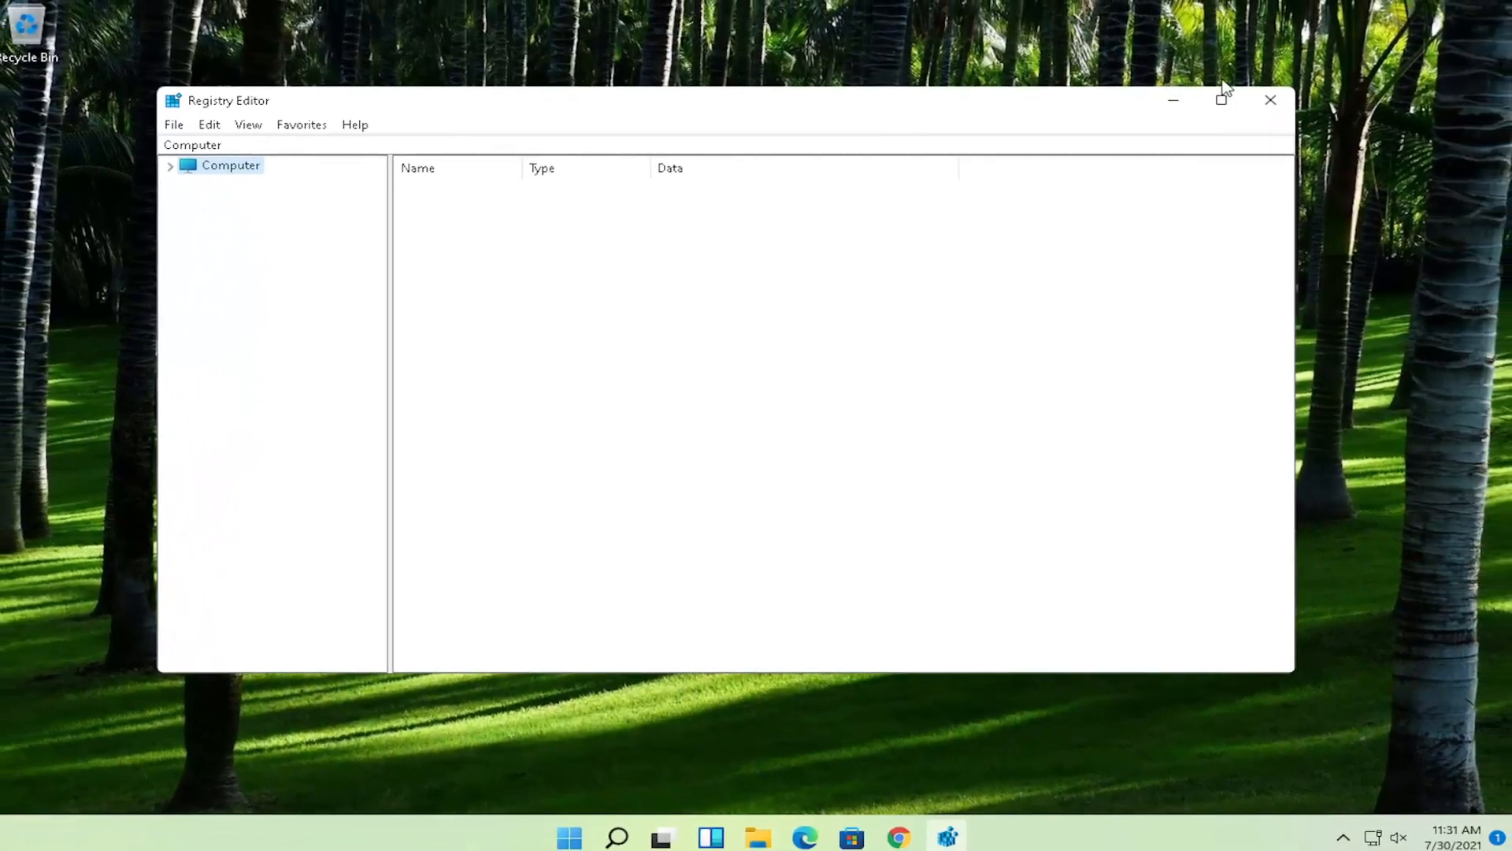
{"action": "left_click", "coordinate": [1270, 100]}
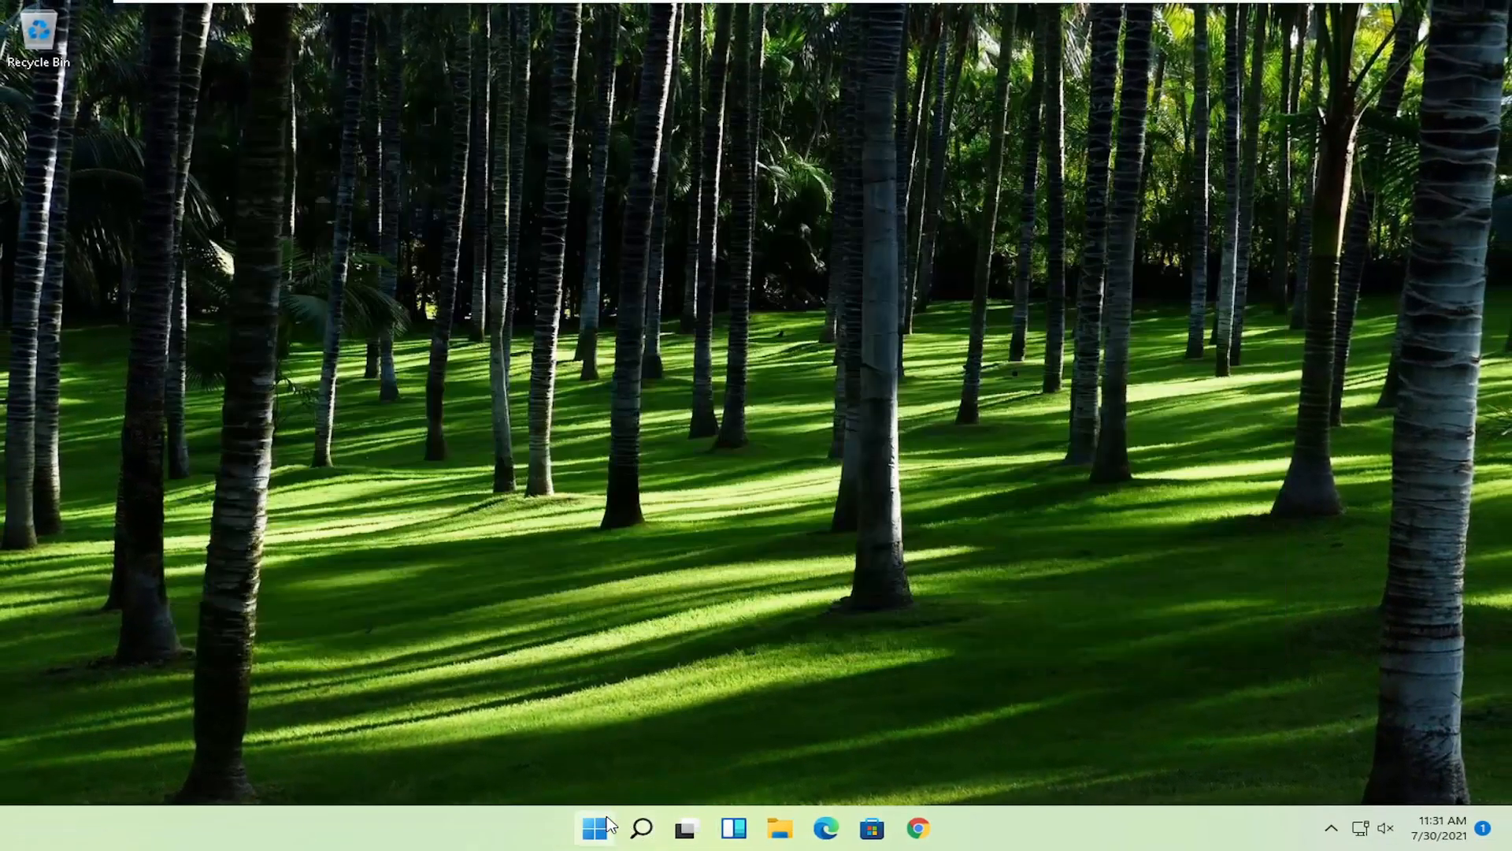
{"action": "right_click", "coordinate": [594, 828]}
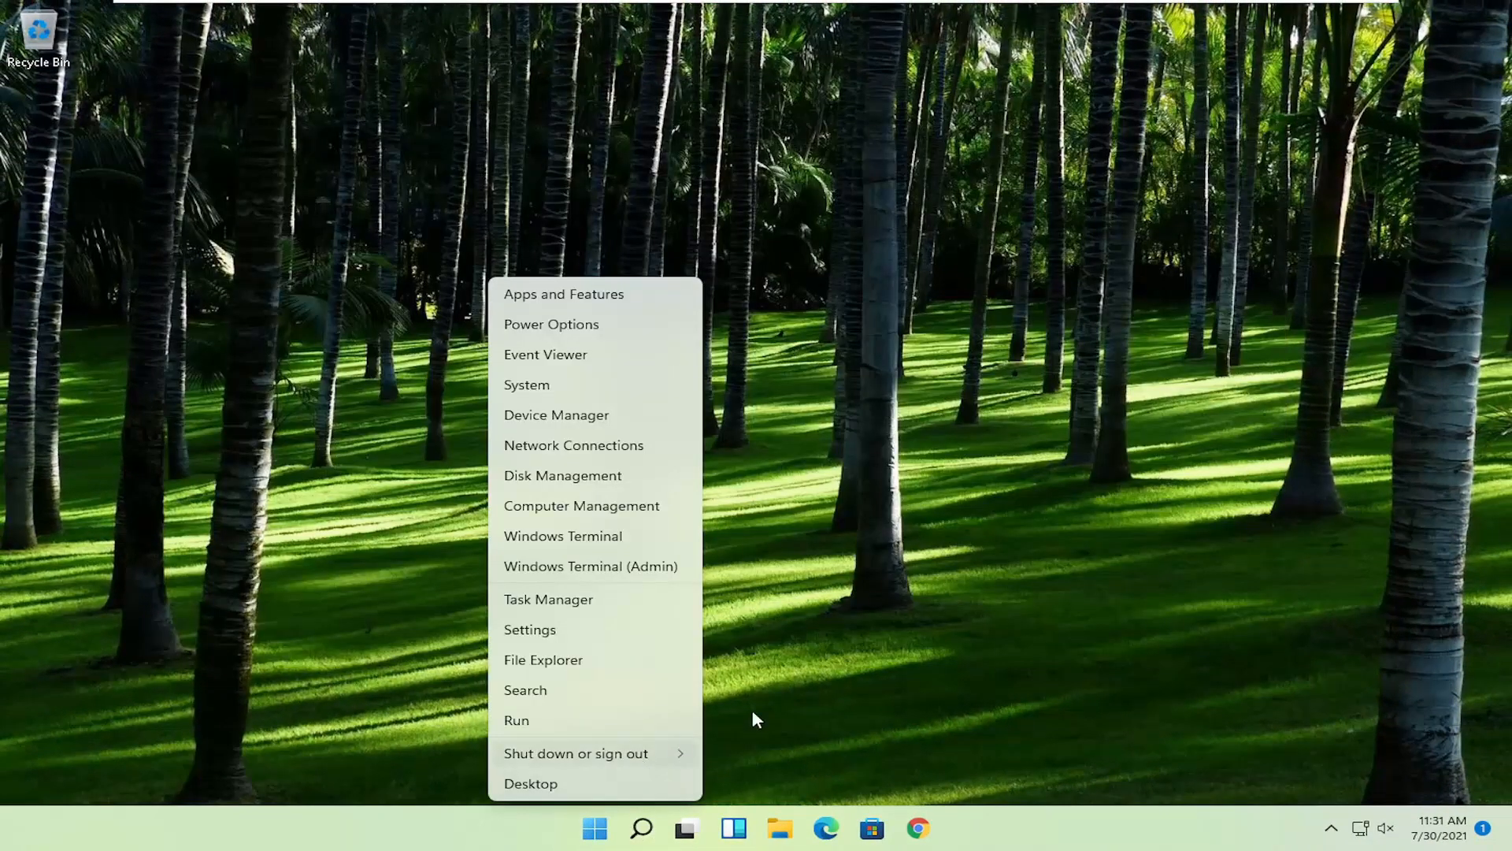
{"action": "left_click", "coordinate": [576, 753]}
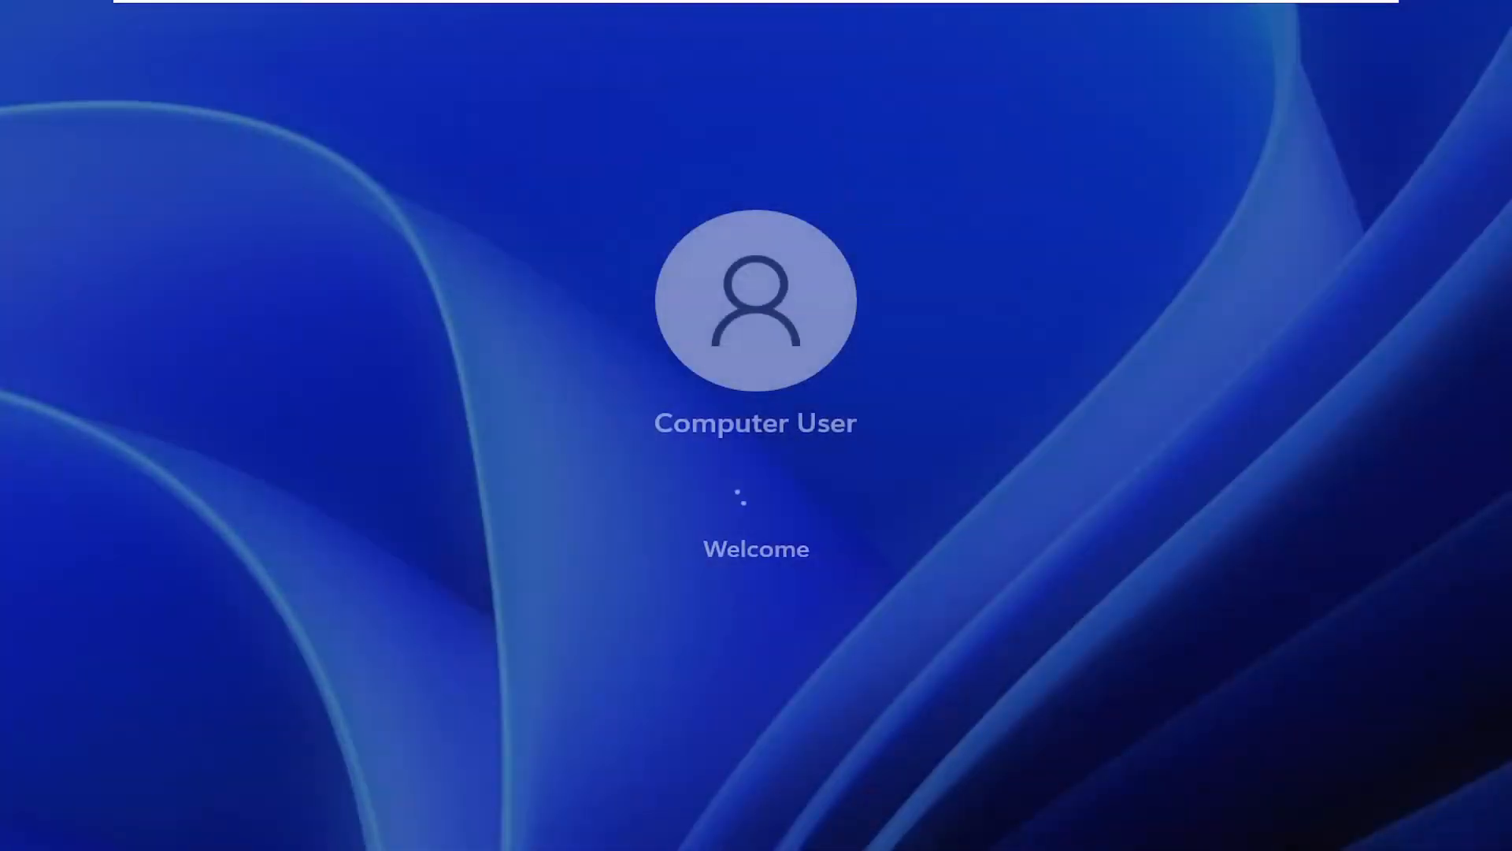